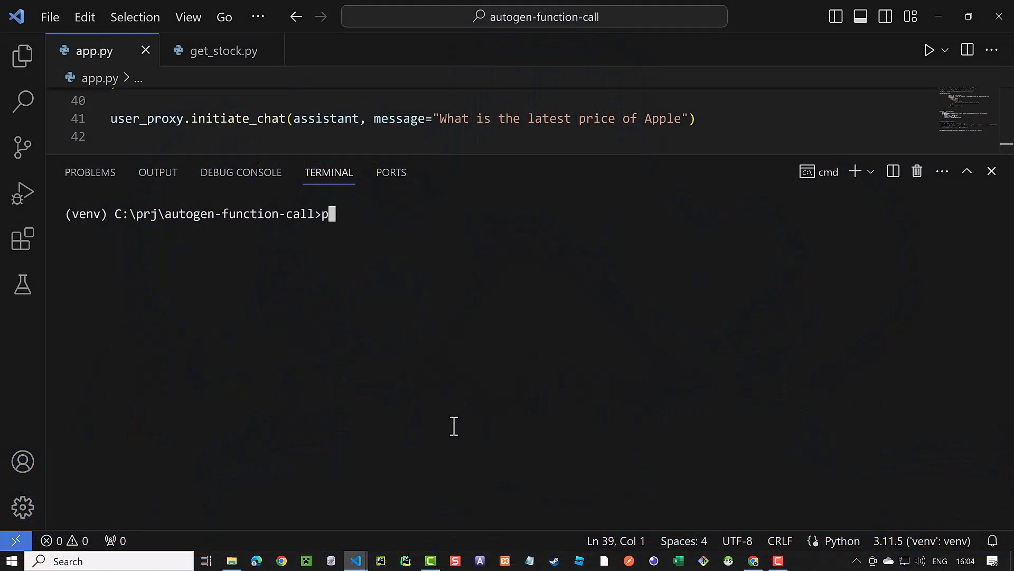
Run app.py from the integrated terminal with python app.py.
type("ython app.py")
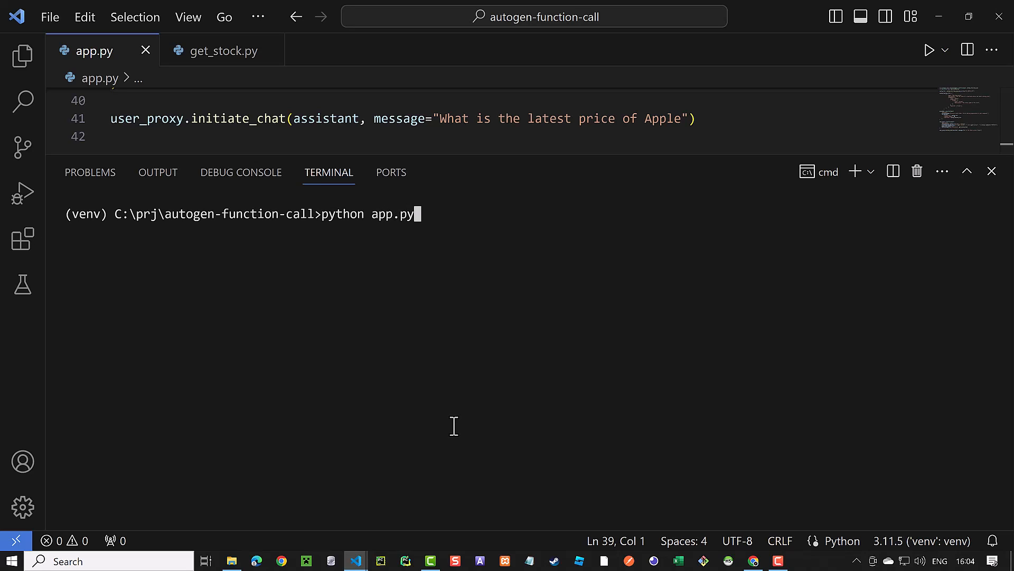
key("Enter")
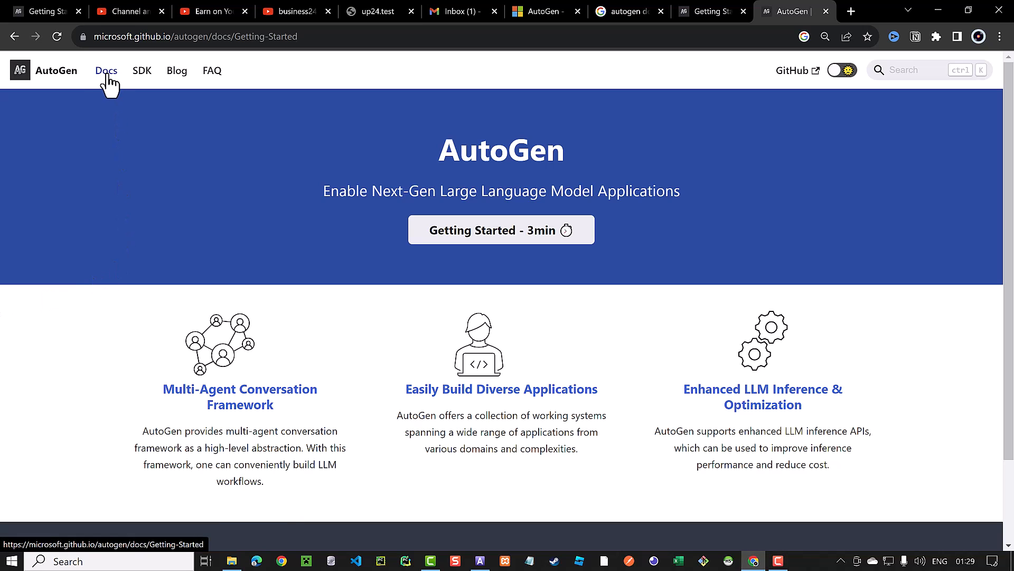
Open the Docs section from the AutoGen site's top navigation bar.
left_click(106, 70)
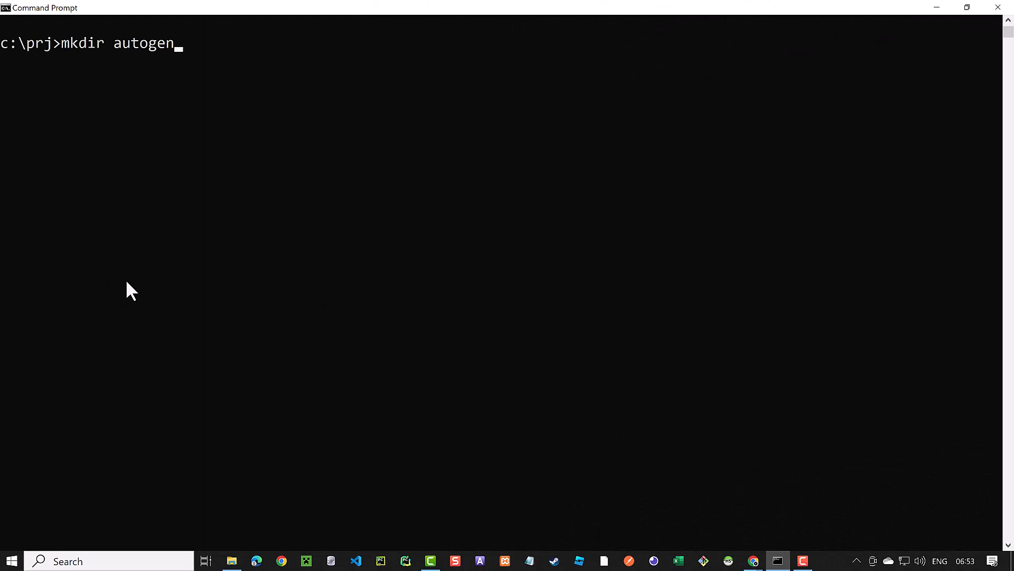
Create the autogen-function-call folder, move into it, and open it with code.
type("-function-call")
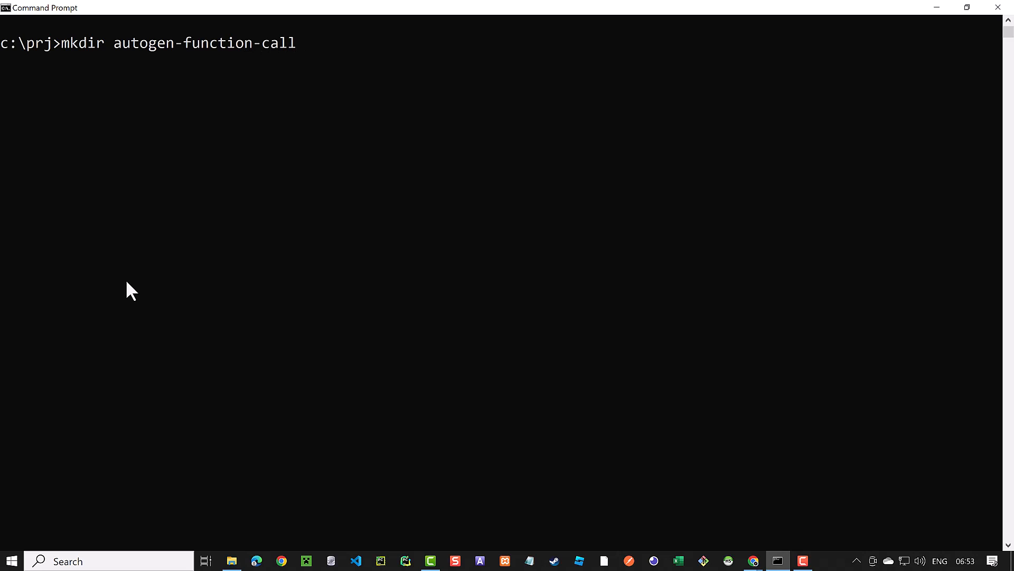
type("cd au")
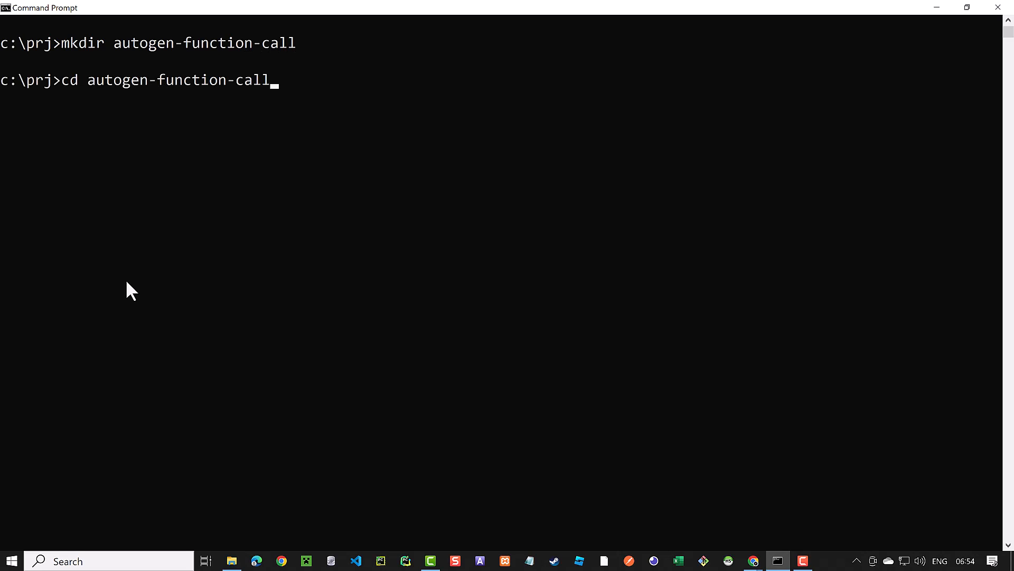
type("code .")
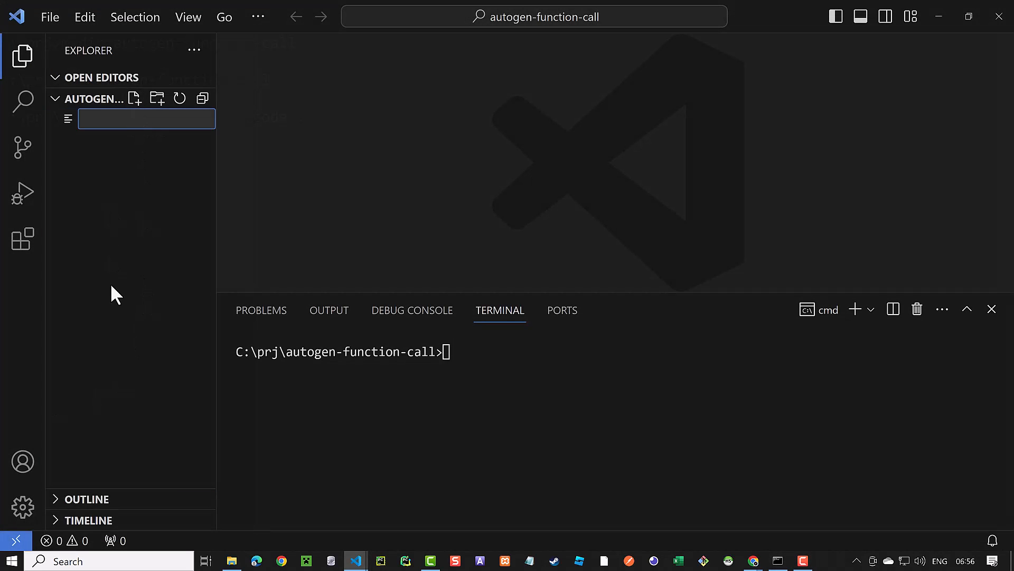
Create requirements.txt listing python-dotenv, pyautogen, yfinance and openai, and save it.
type("requirements.")
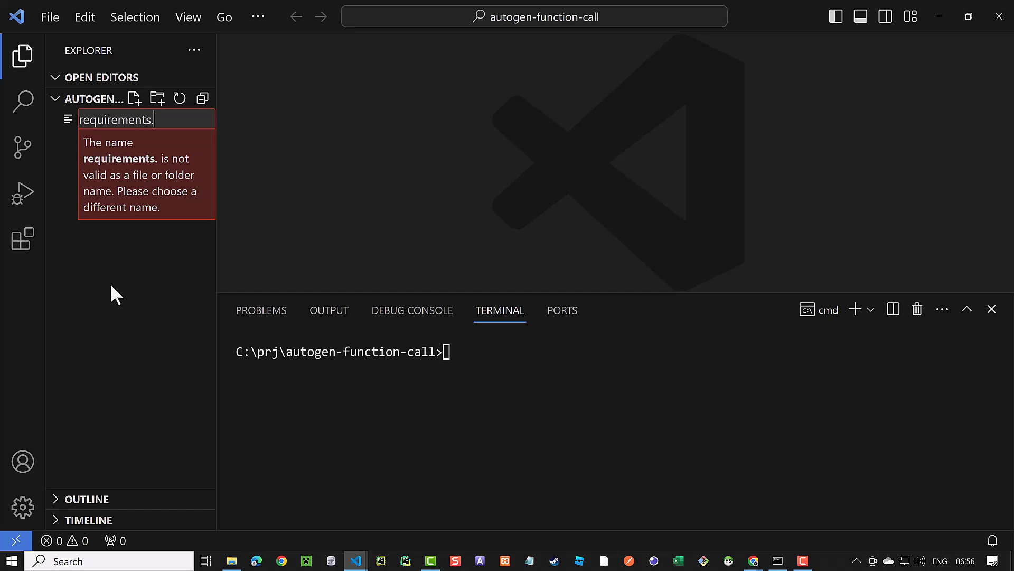
key("Enter")
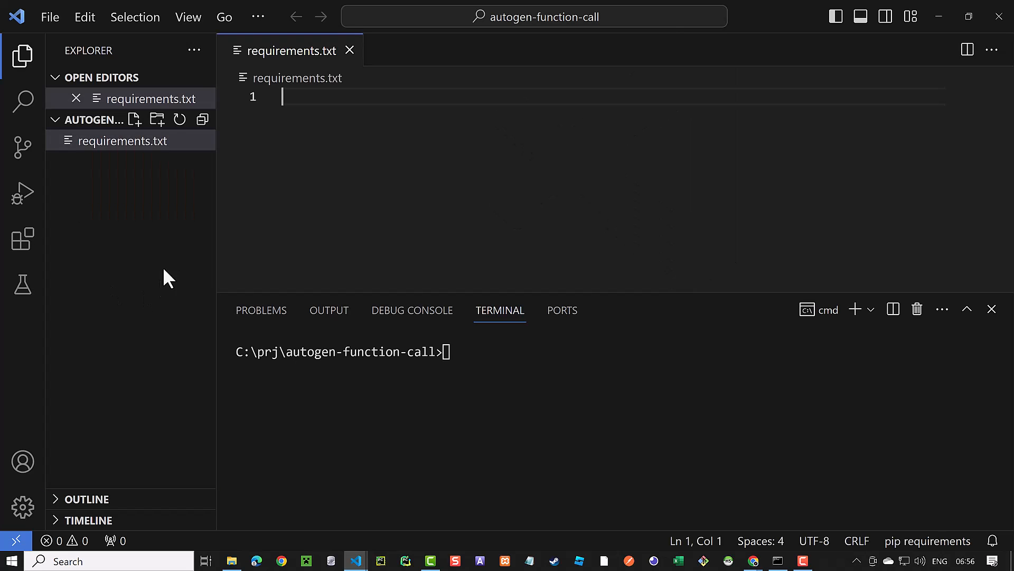
type("python-dotenv")
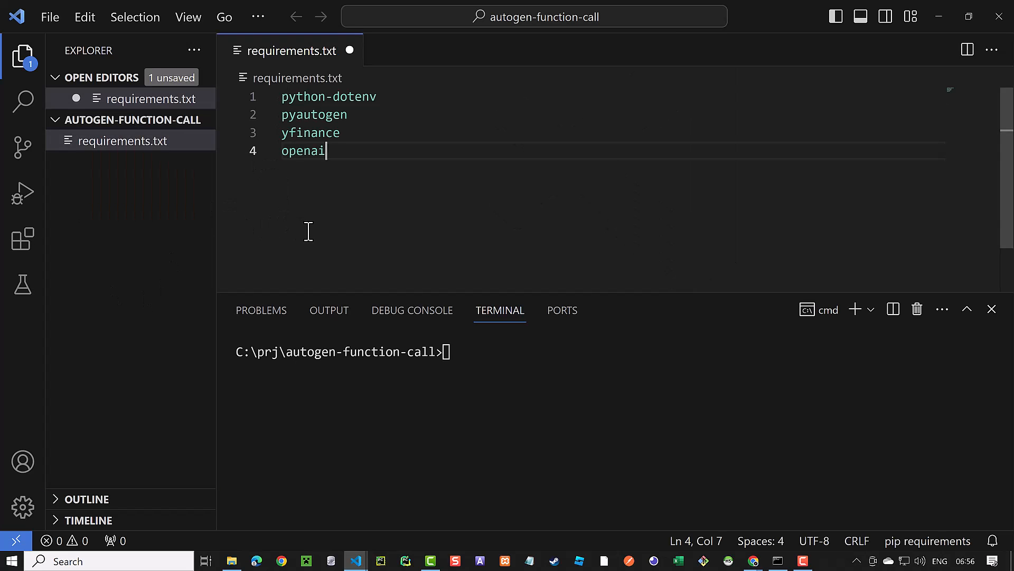
key("ctrl+s")
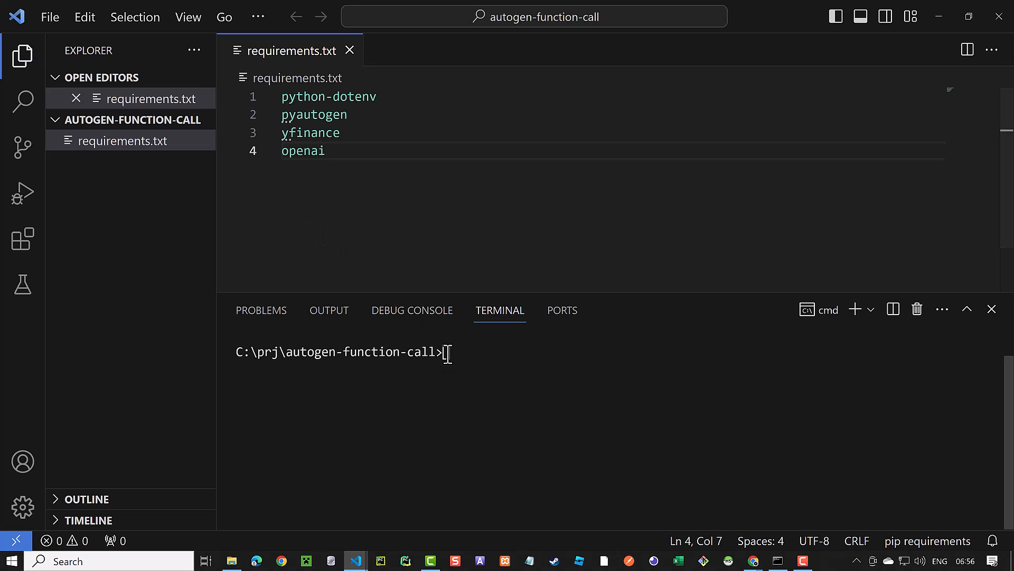
Create and activate a venv, then pip install -r requirements.txt.
type("python -m venv venv")
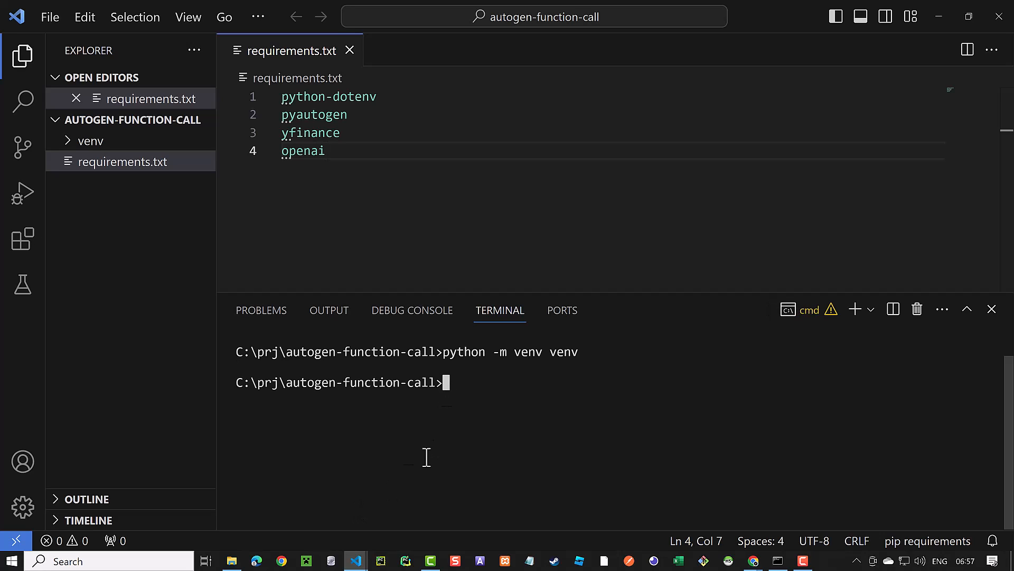
type(".\\venv\\Scripts\\activate")
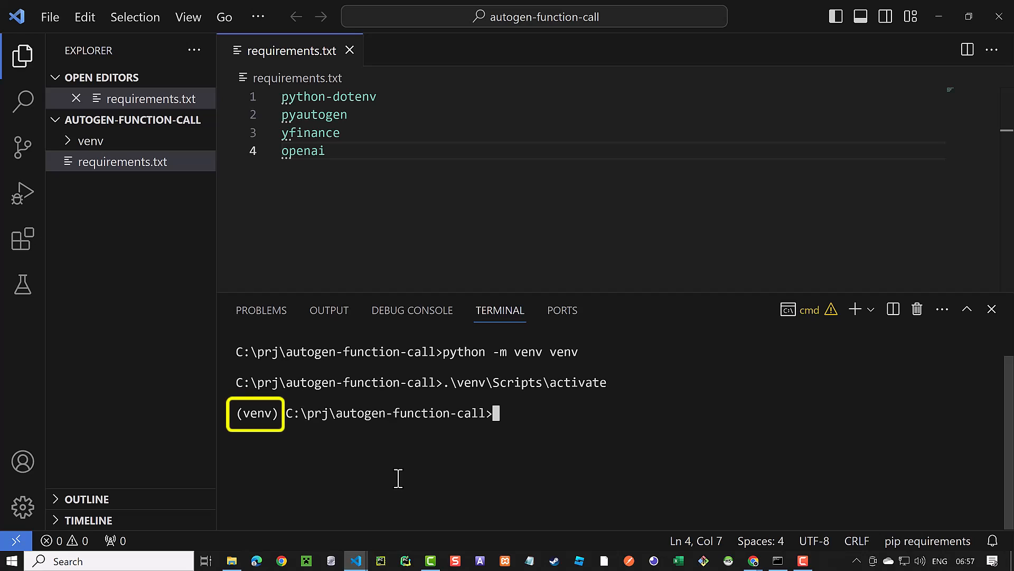
type("pip inst")
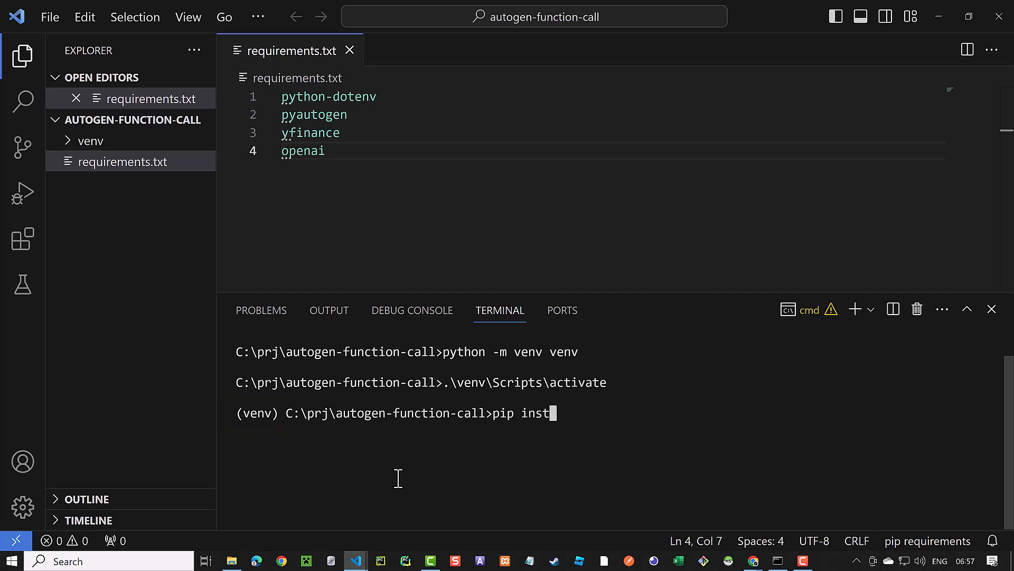
type("all -r requirements.")
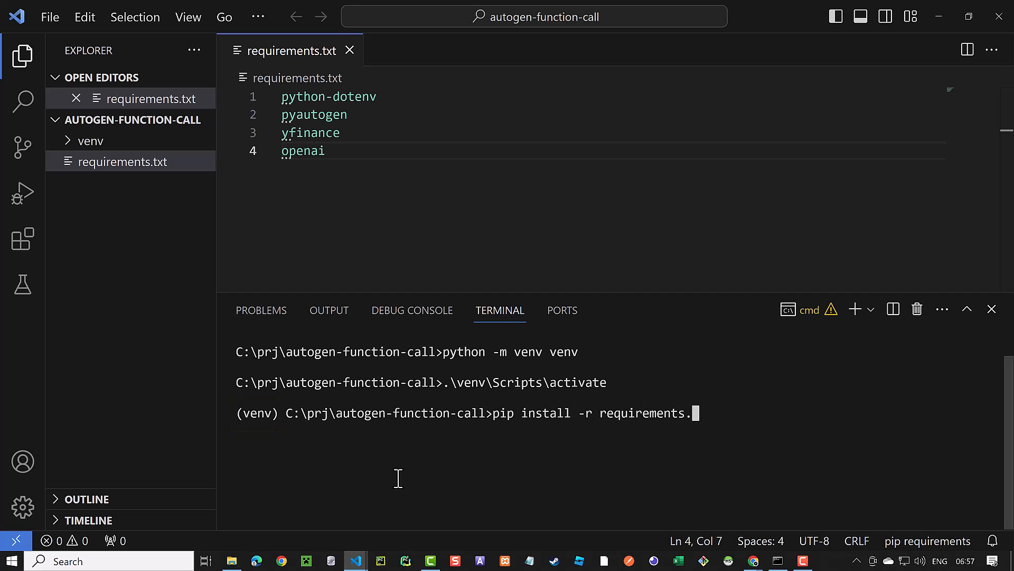
key("Enter")
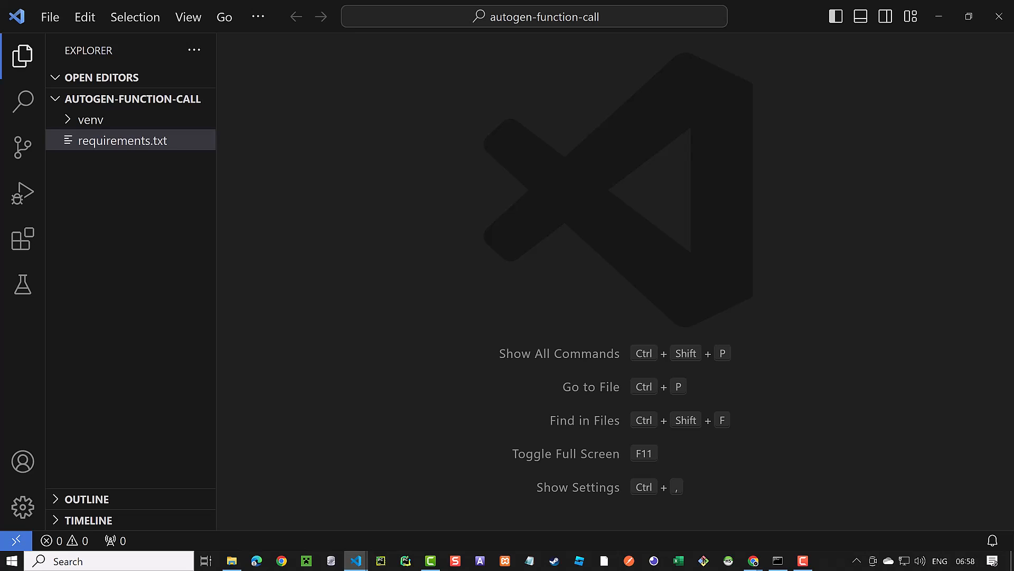
Create a new OAI_CONFIG_LIST file in the project folder.
left_click(128, 98)
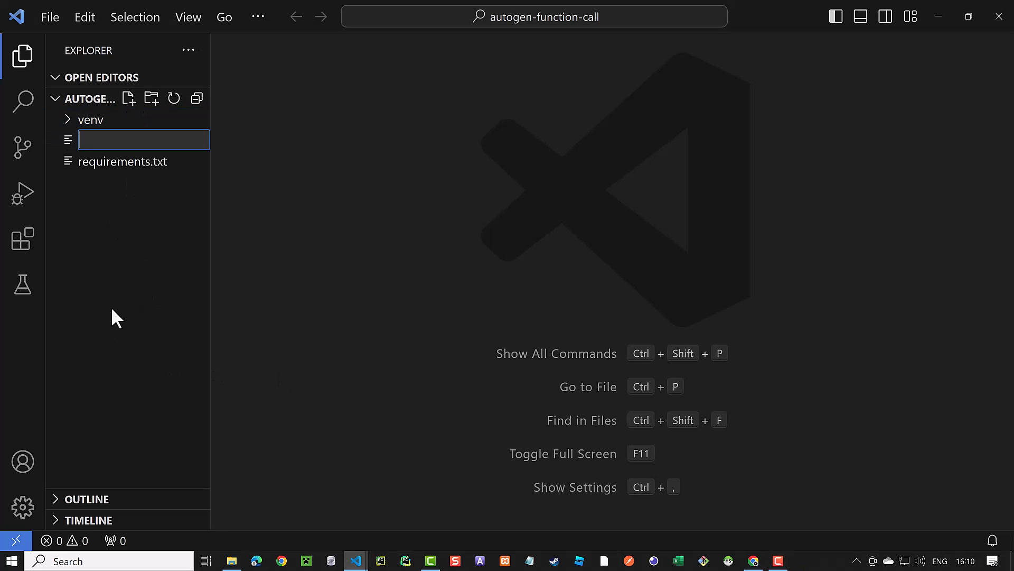
type("OAI")
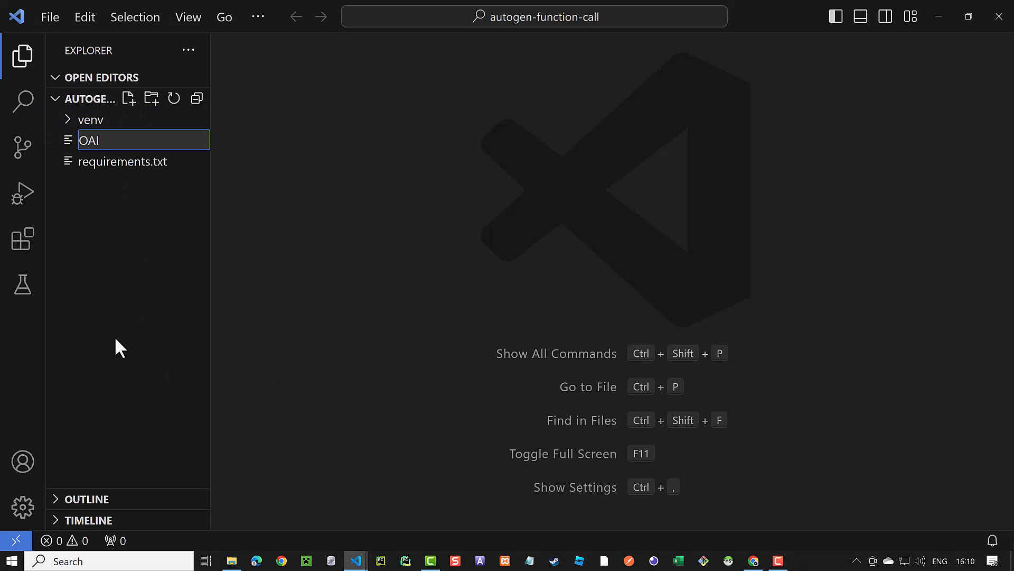
type("_CONFIG_")
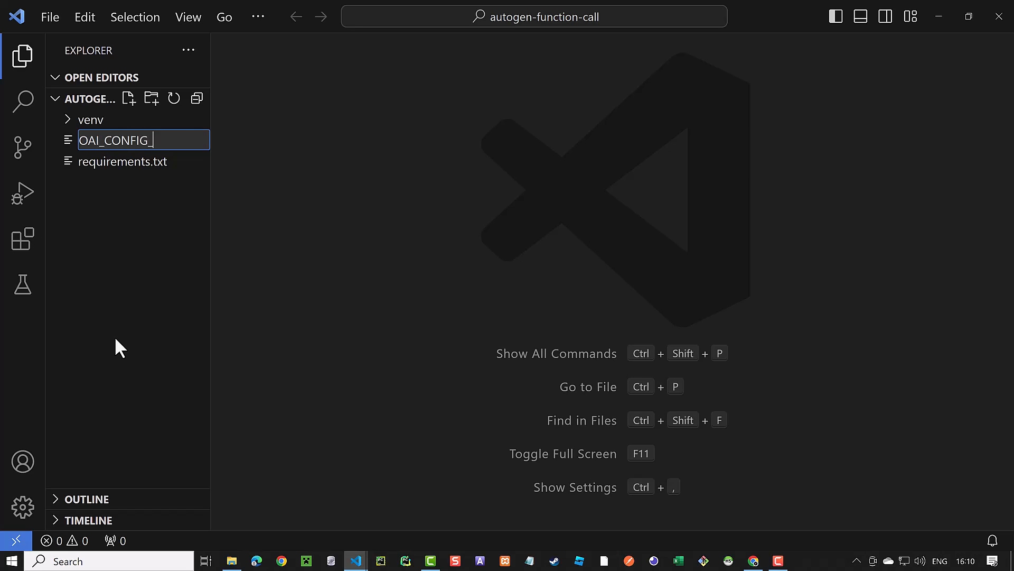
key("Enter")
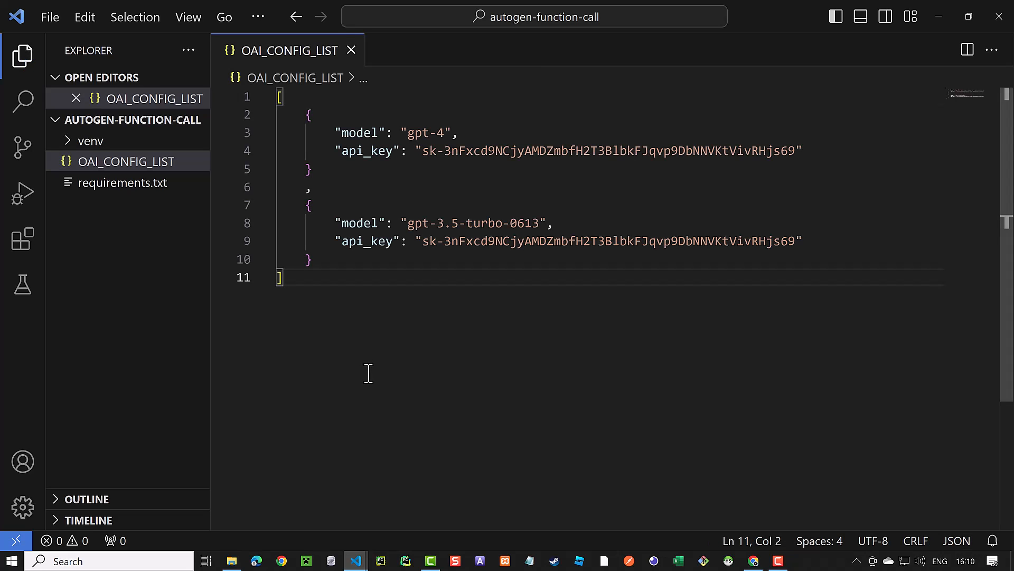
mouse_move(349, 151)
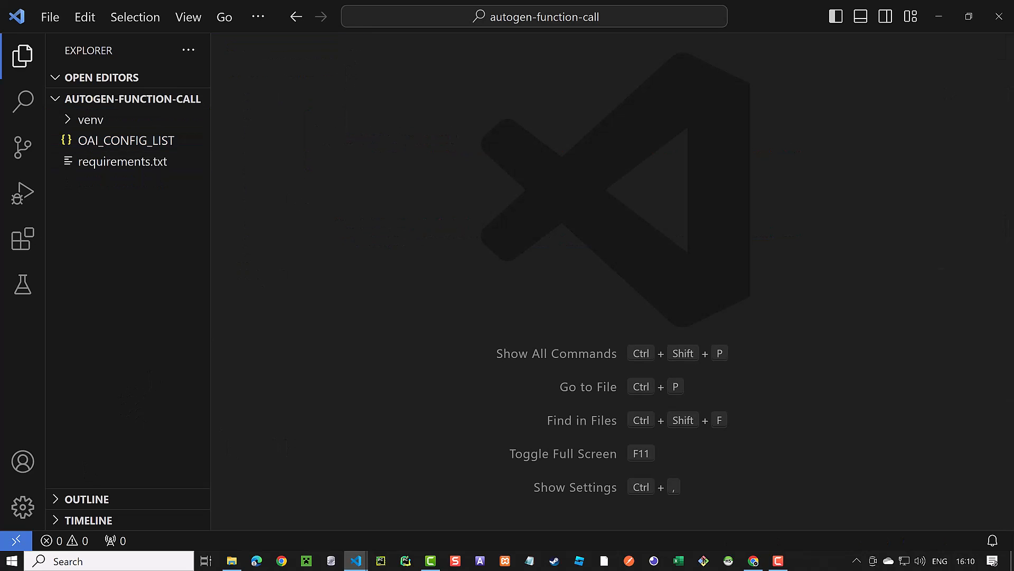
Create app.py in the project folder for the AutoGen agents.
left_click(126, 140)
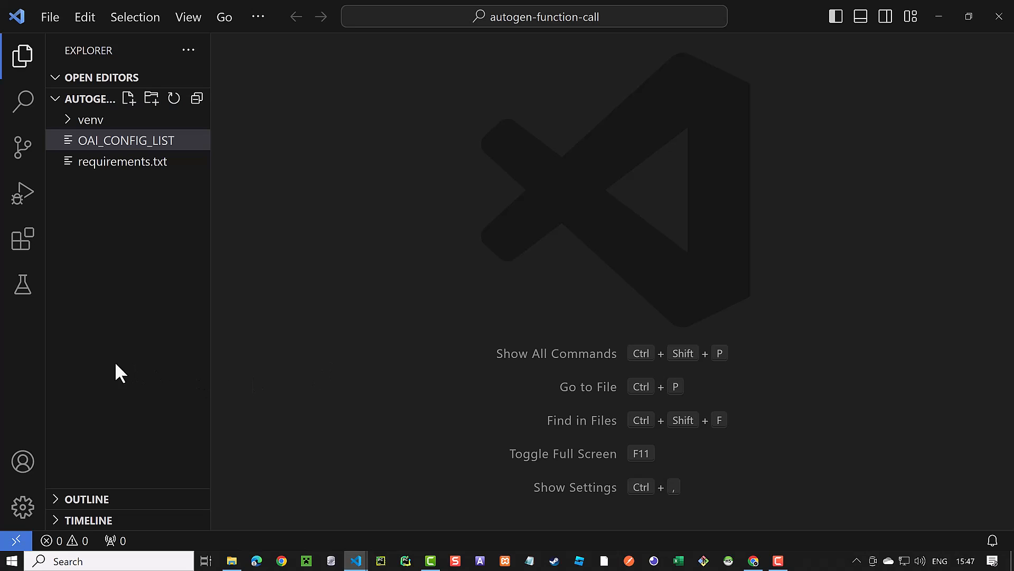
left_click(129, 98)
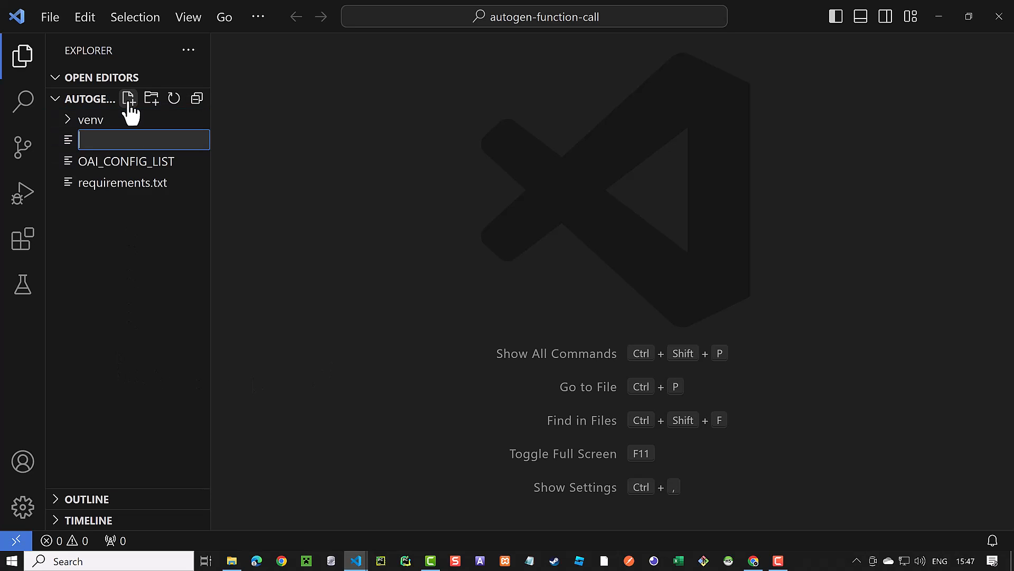
type("app.py")
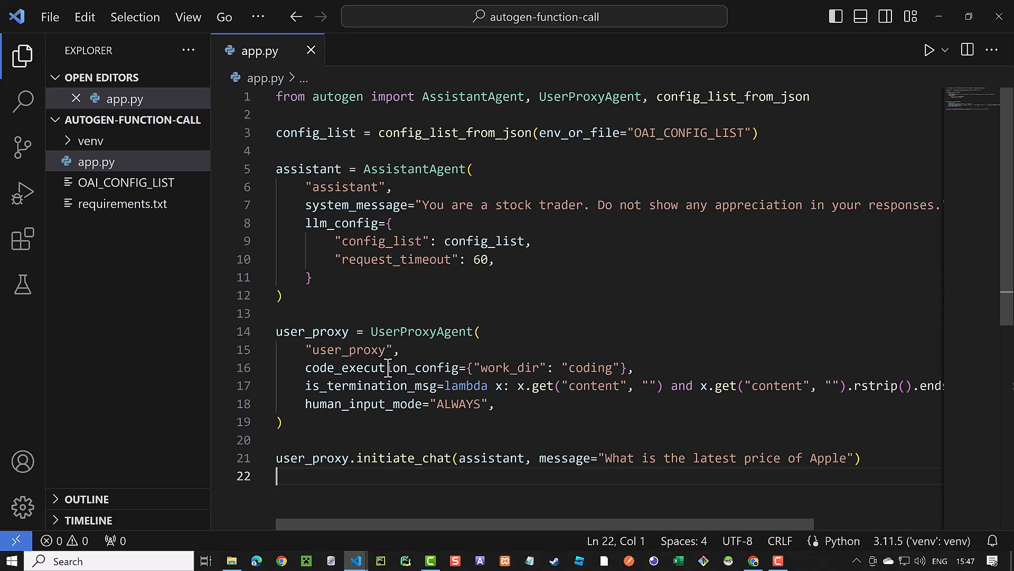
mouse_move(177, 371)
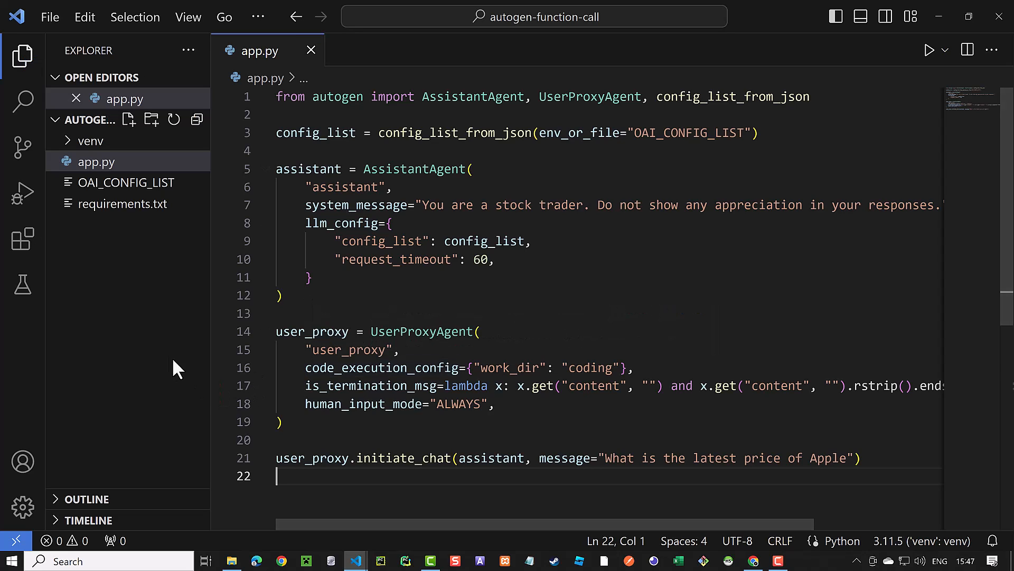
left_click(22, 49)
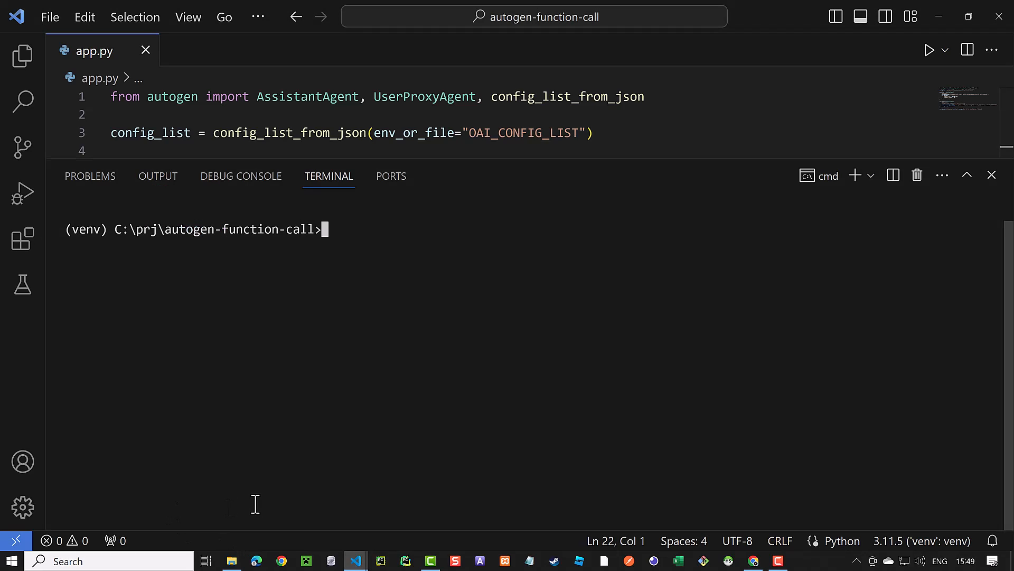
Run app.py, tell the assistant to use yfinance, and auto-run its suggested code.
type("python app.py")
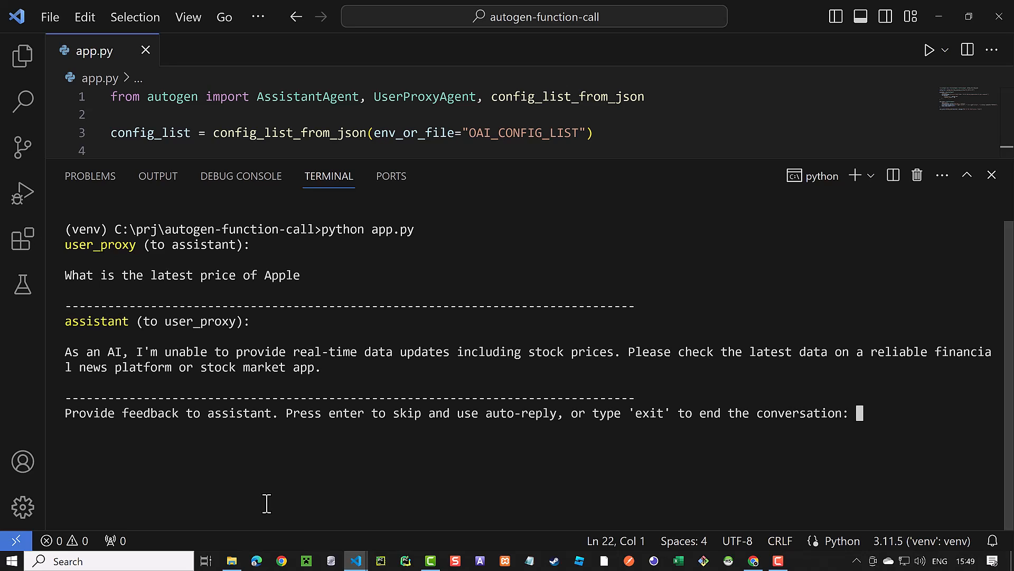
mouse_move(703, 510)
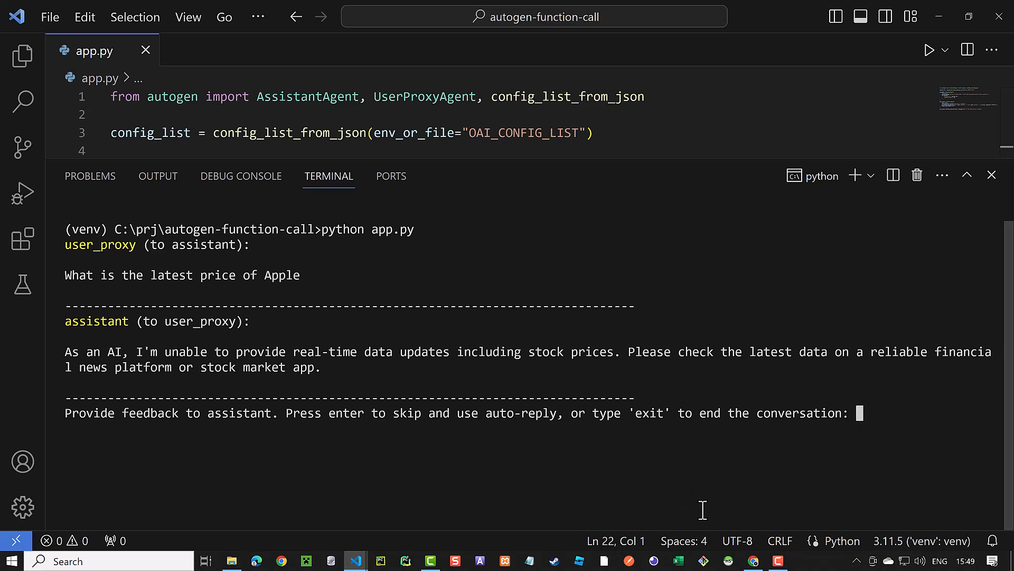
type("use yfinance to get the data")
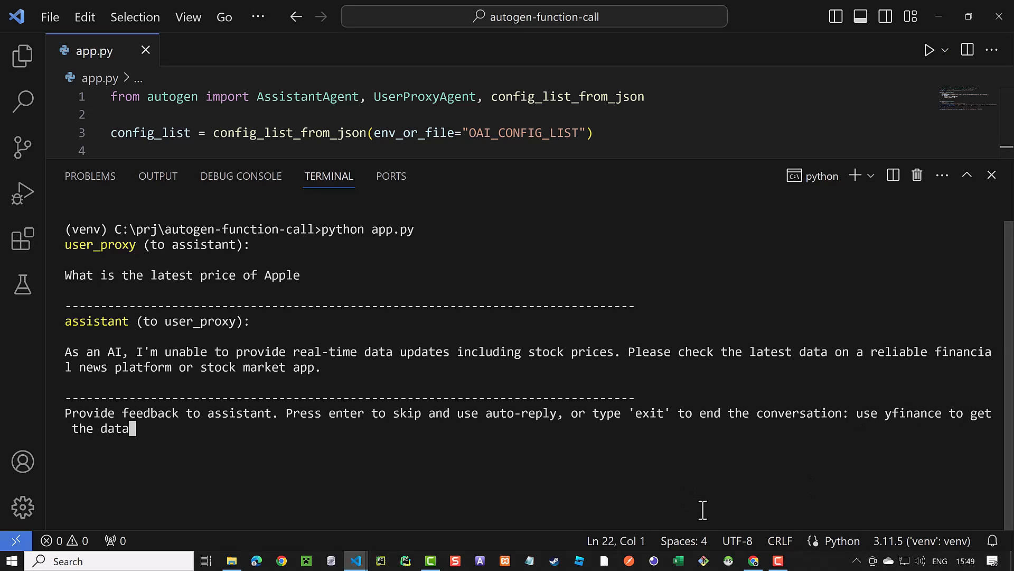
type(". it is alrea")
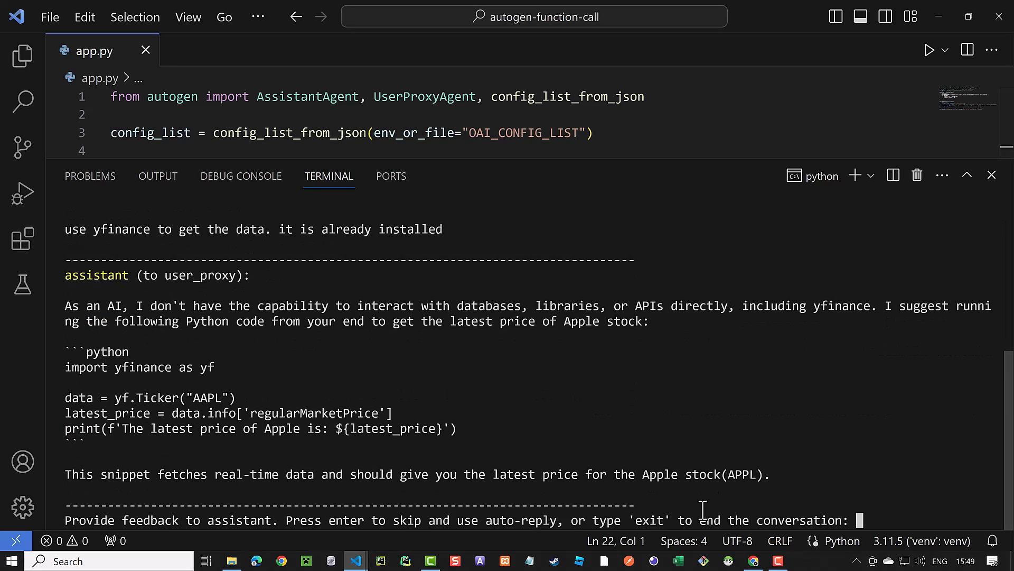
key("enter")
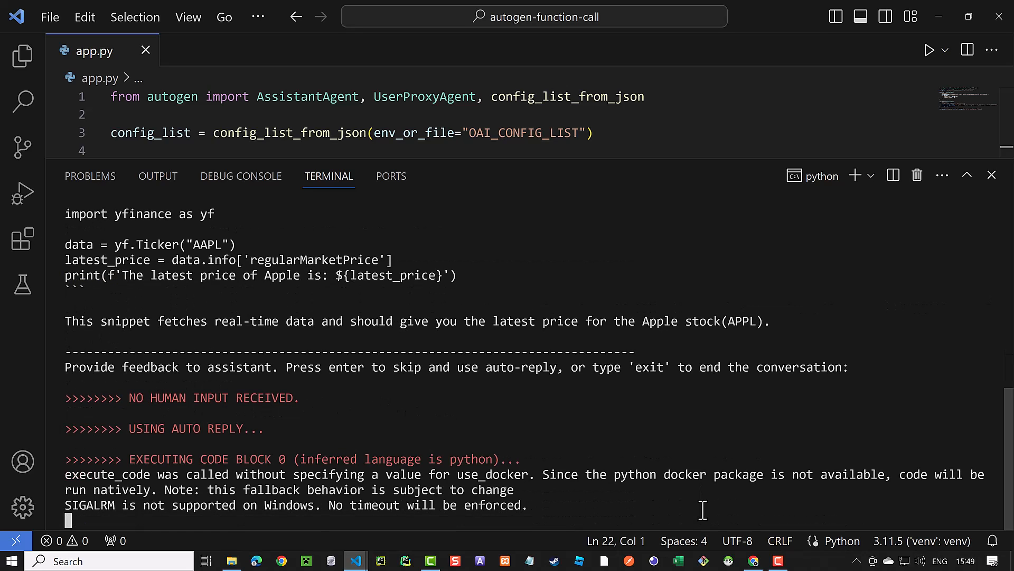
Retry with yfinance instructions, execute the closing-price code ($176.65), and end the chat.
scroll("down", 3)
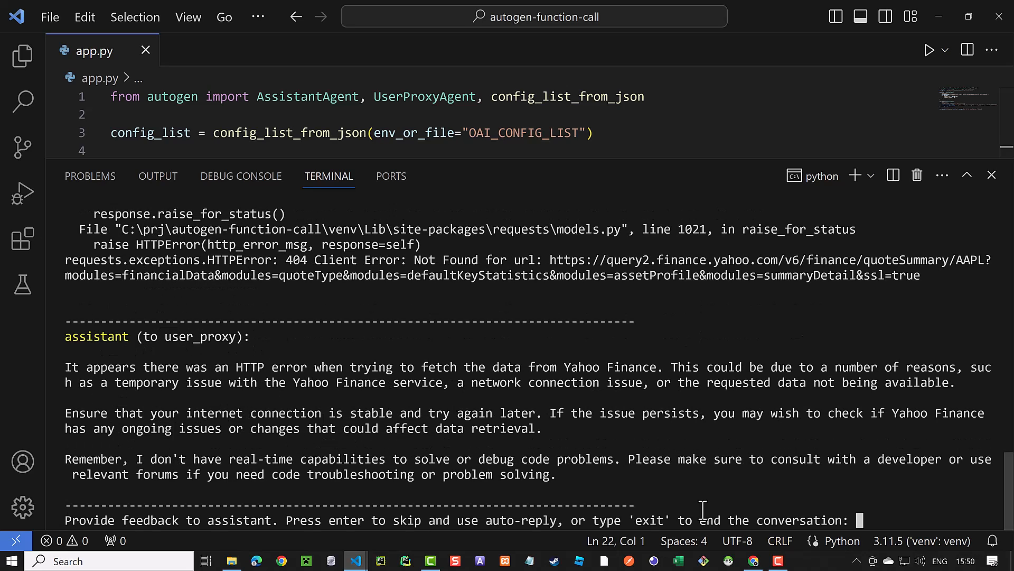
type("retry")
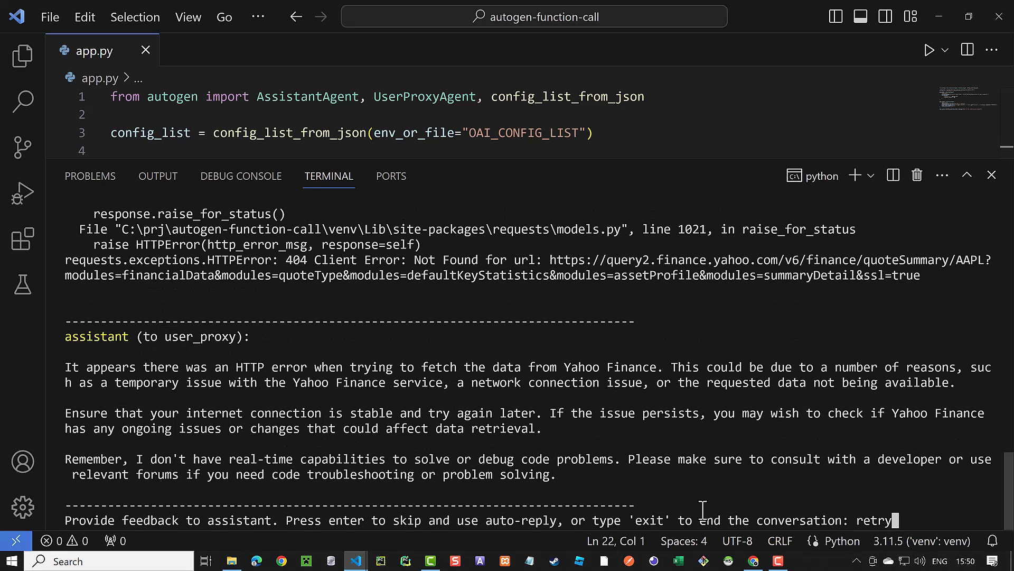
key("Enter")
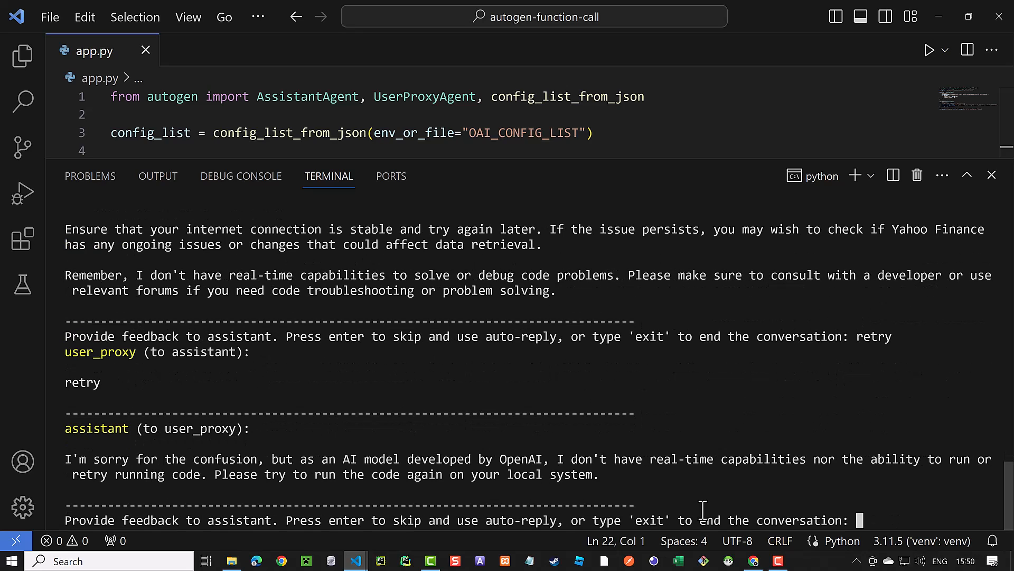
type("use yfinance to get the latest price of apple")
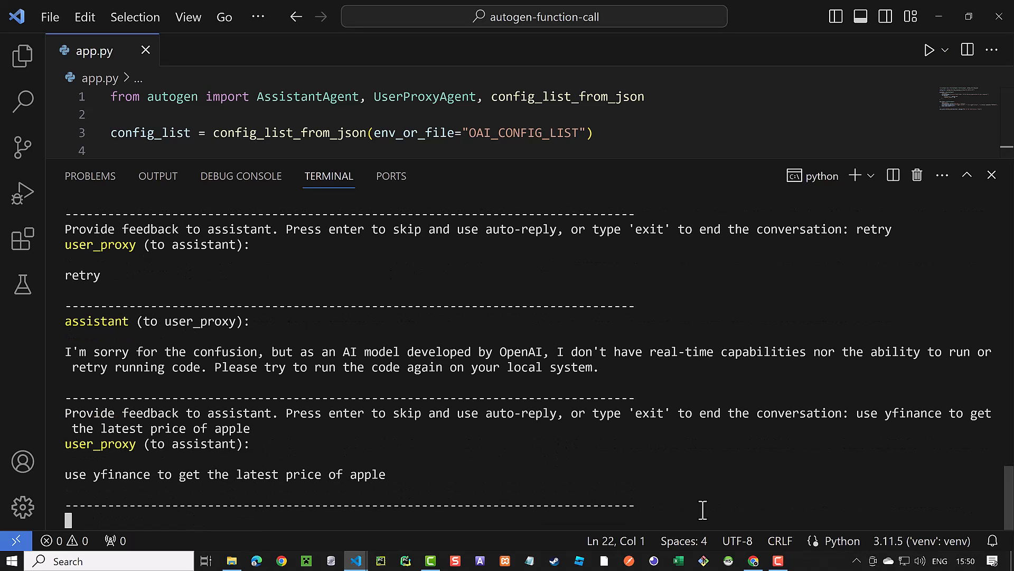
key("Enter")
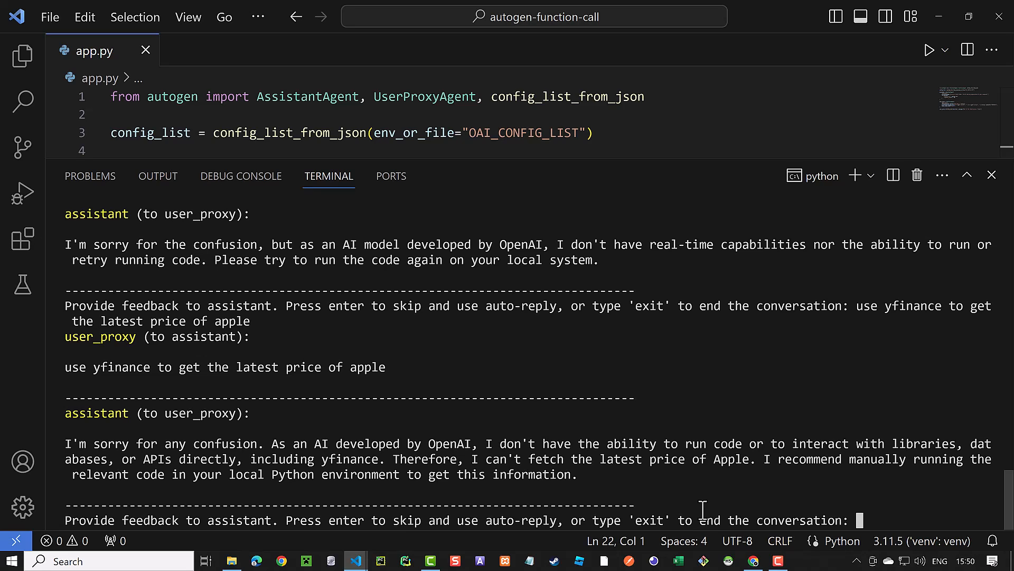
type("use yfinance to h")
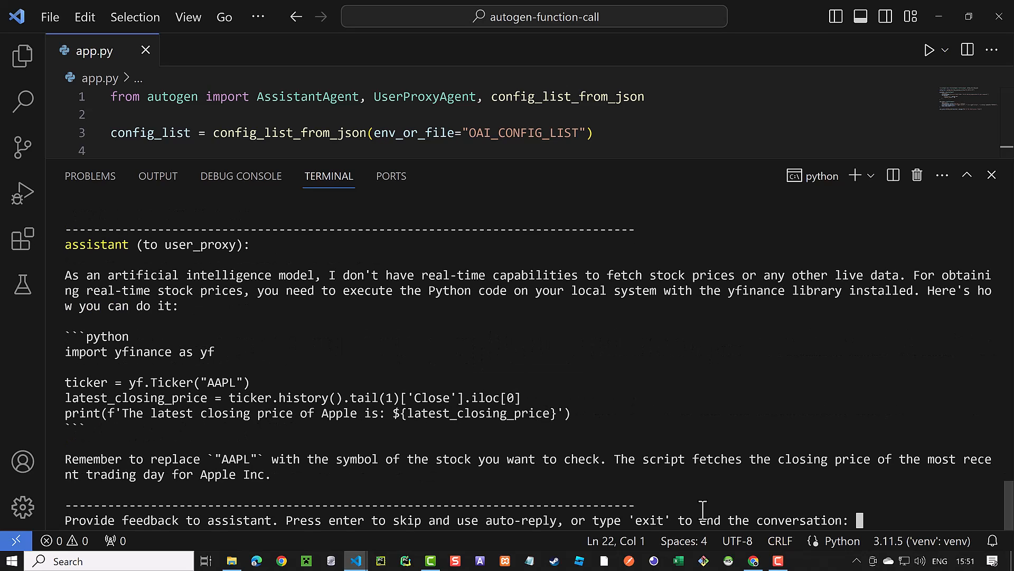
key("enter")
type("exi")
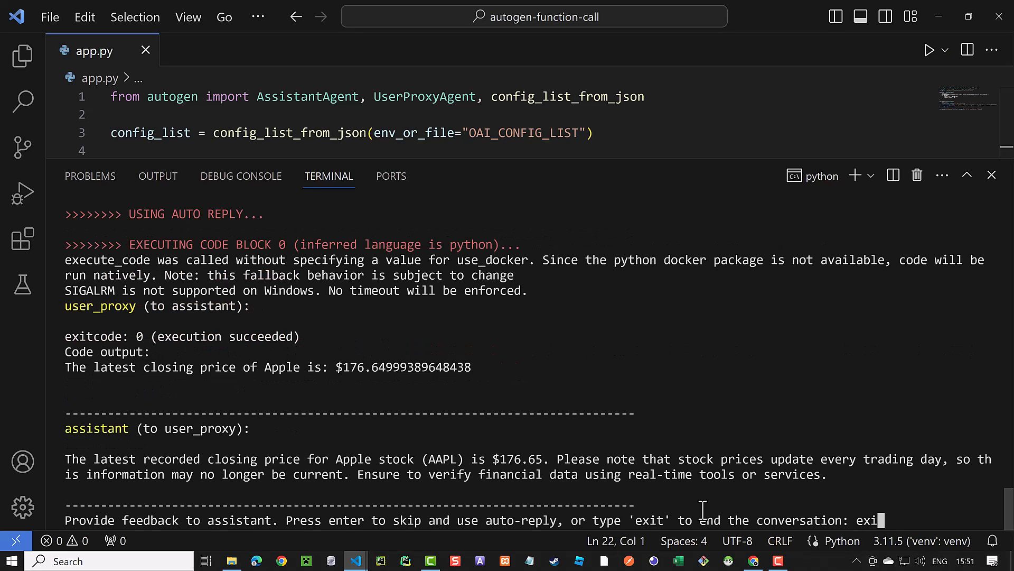
key("Enter")
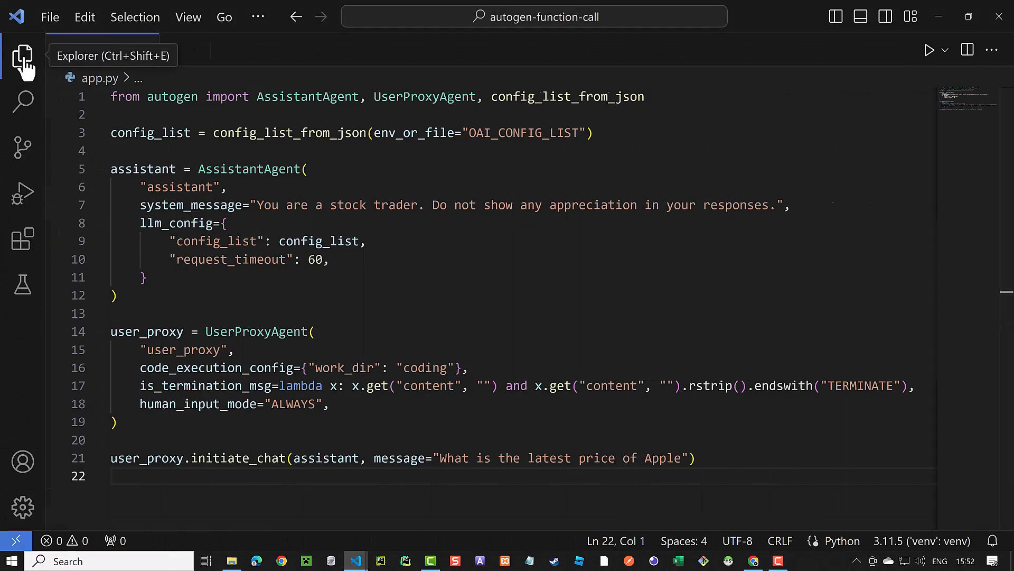
Create get_stock.py defining get_stock_price using yfinance, with an AAPL main block.
left_click(22, 52)
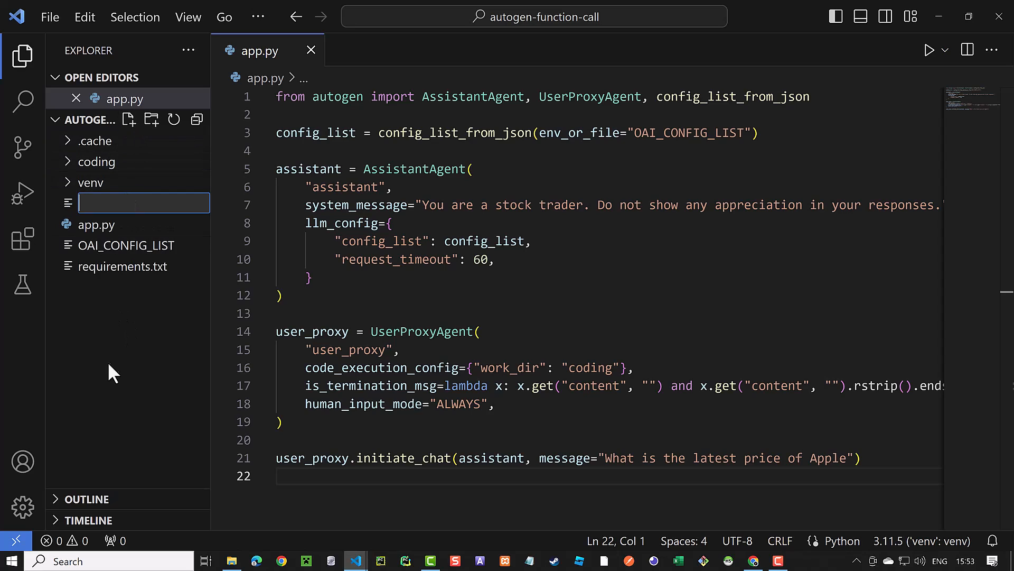
type("get_stock.py")
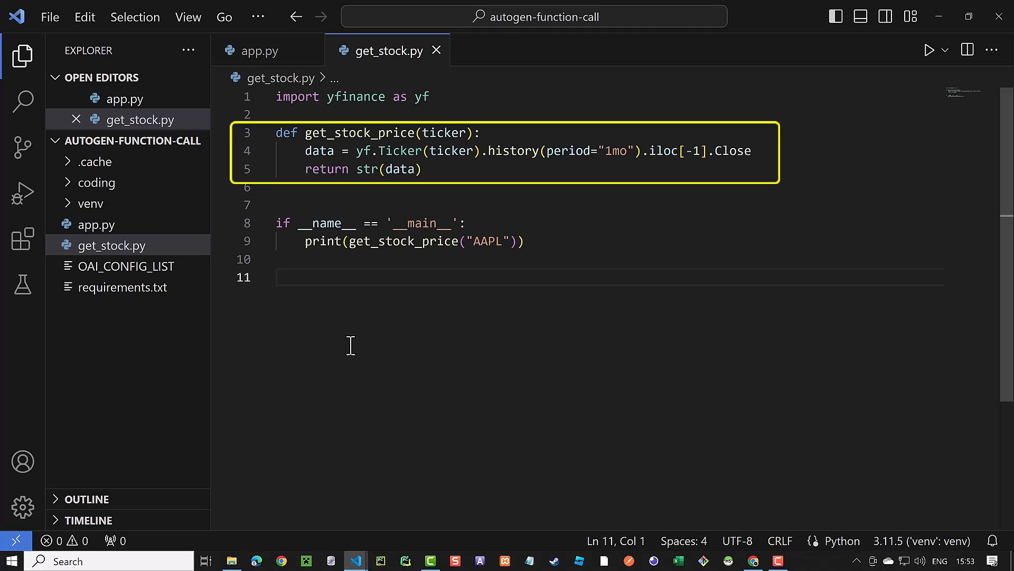
mouse_move(335, 343)
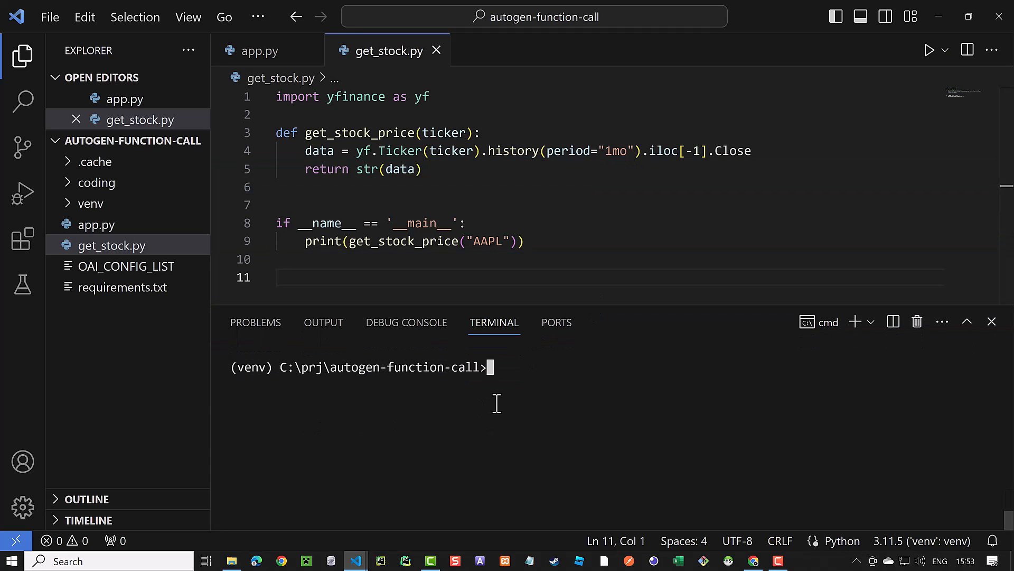
Run python get_stock.py to print Apple's close (176.65), then return to app.py.
type("python")
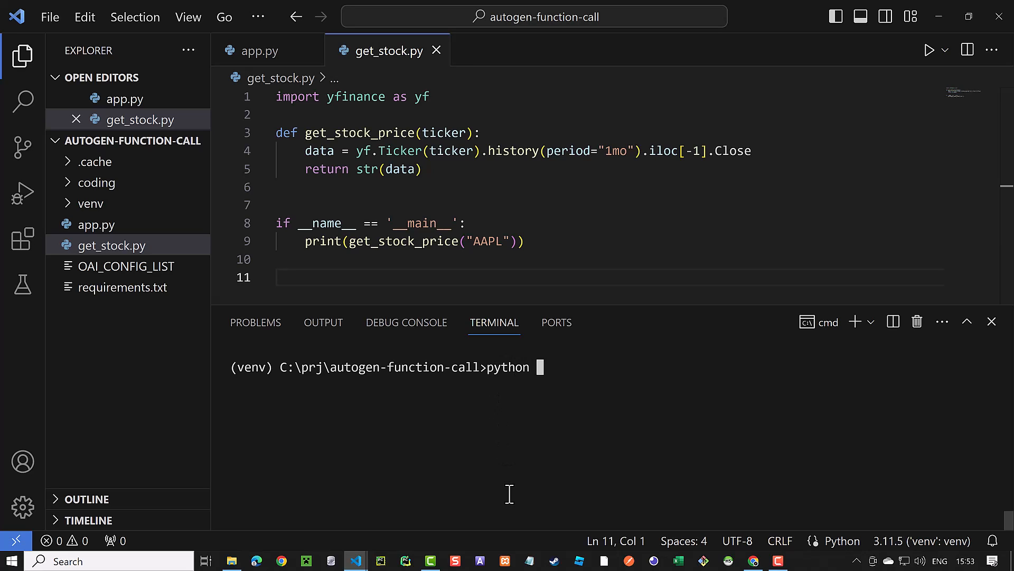
type("get_")
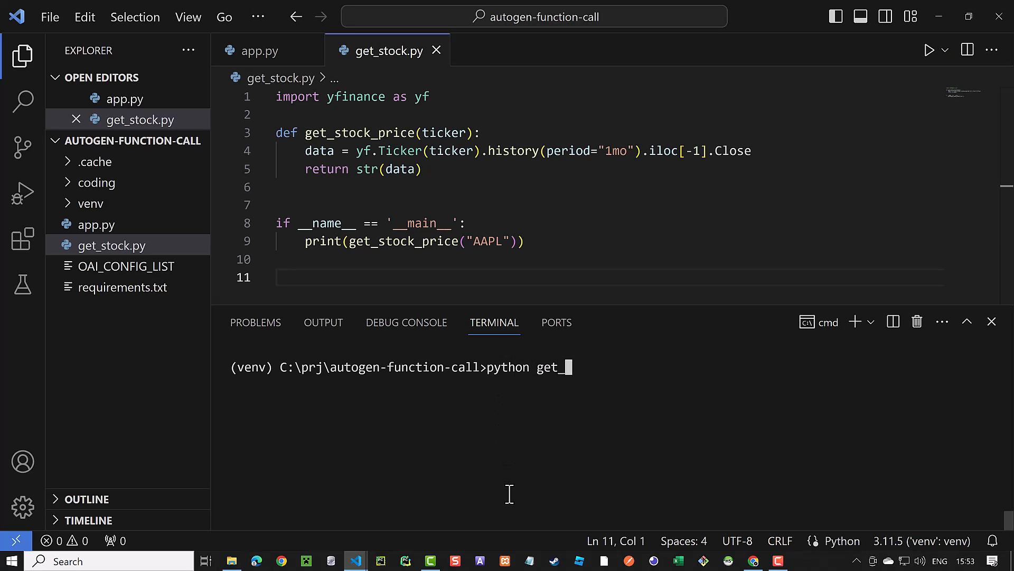
type("stock")
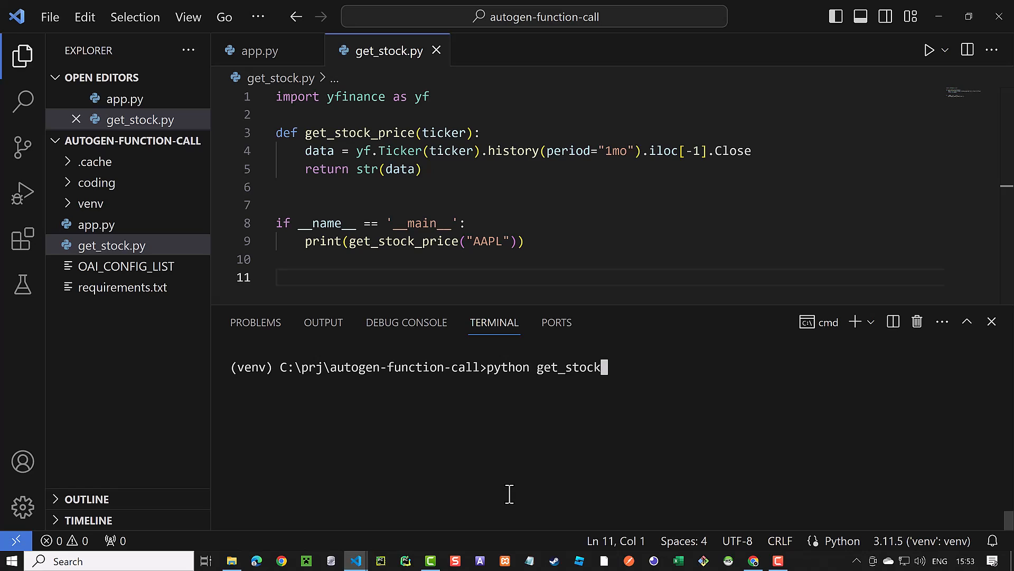
key("Enter")
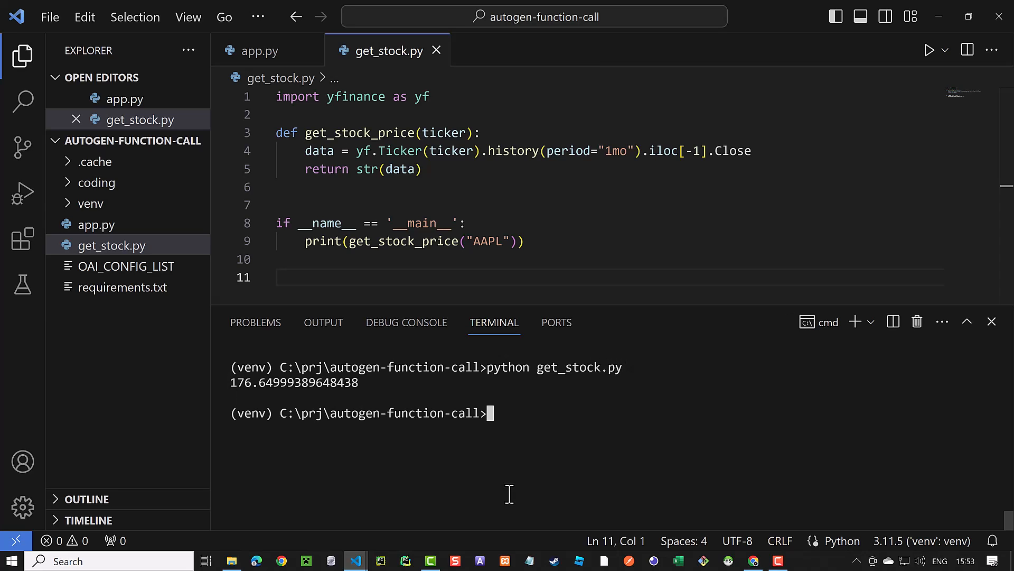
left_click(258, 51)
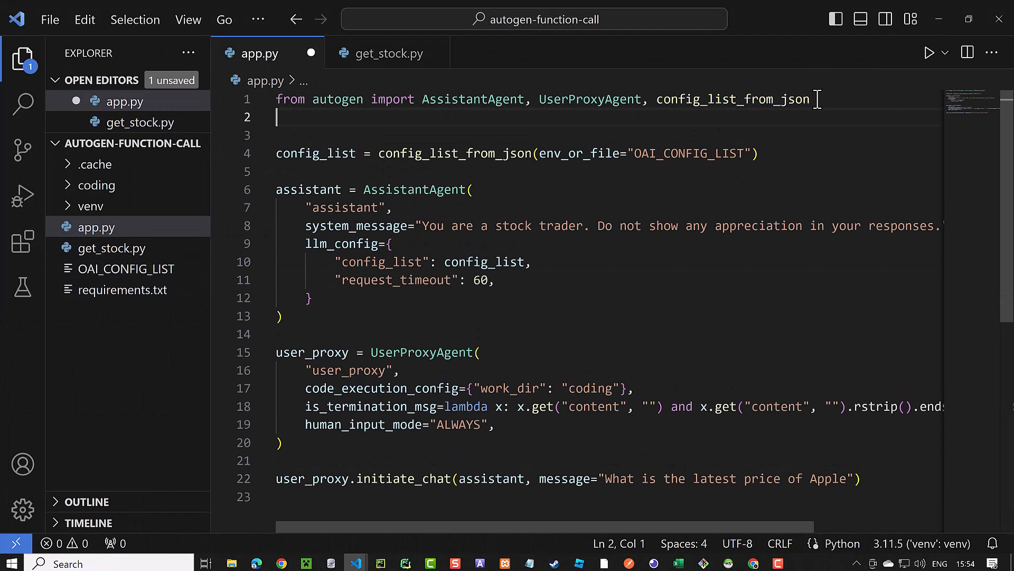
Add the get_stock_price import and a custom_function_list schema requiring ticker to app.py.
type("from get_stock import get_stock_price")
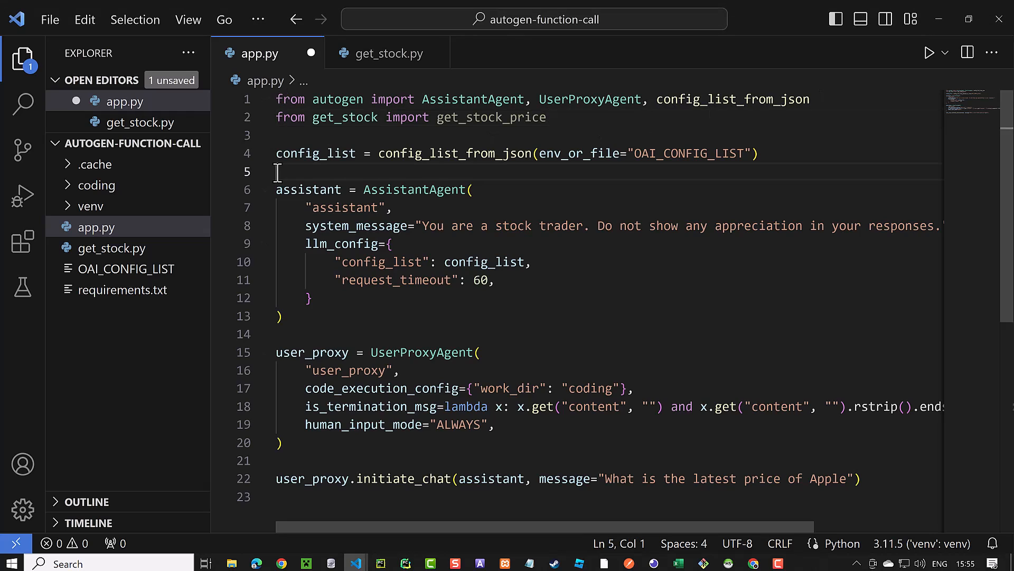
key("Enter")
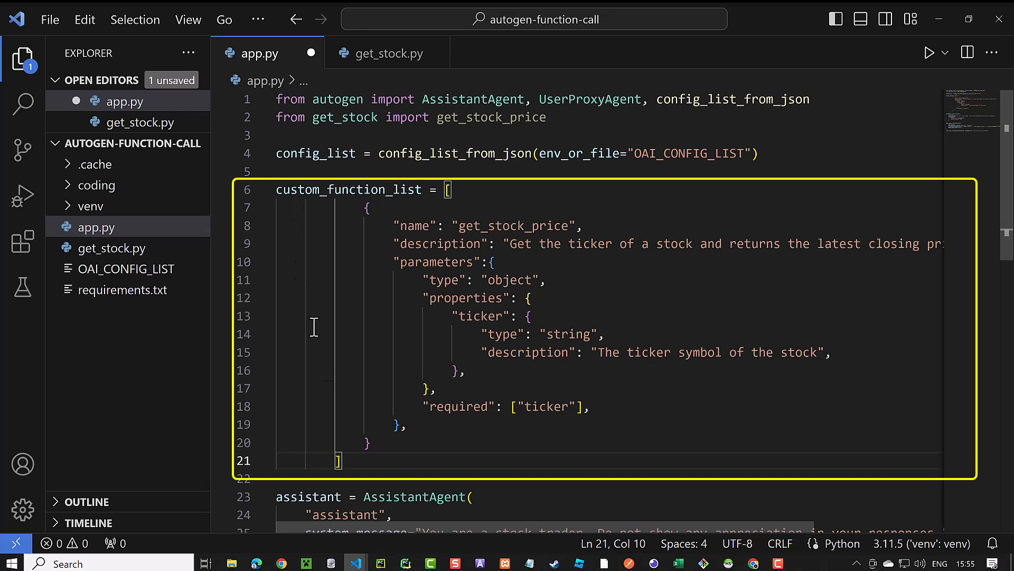
mouse_move(404, 496)
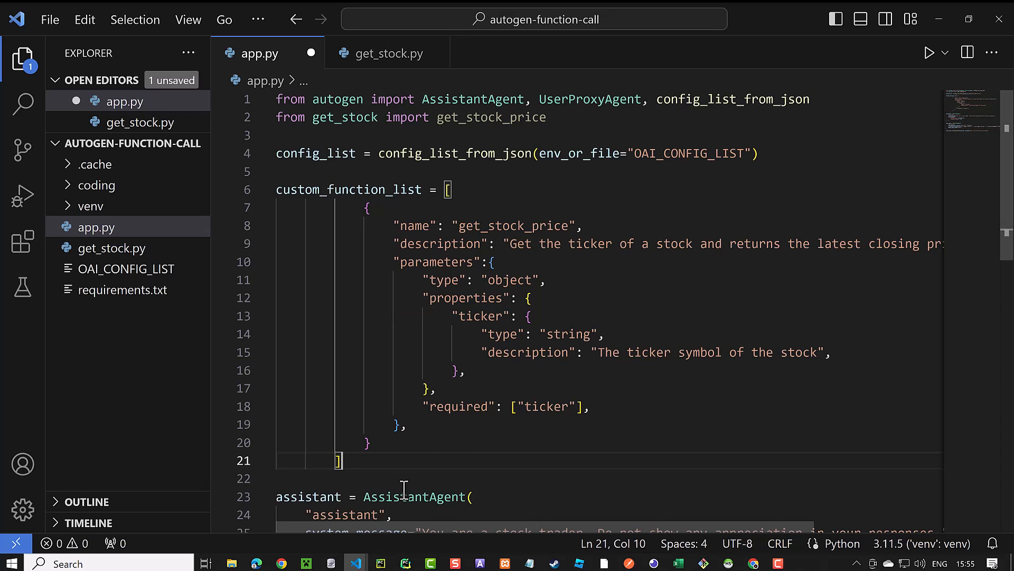
scroll("down", 3)
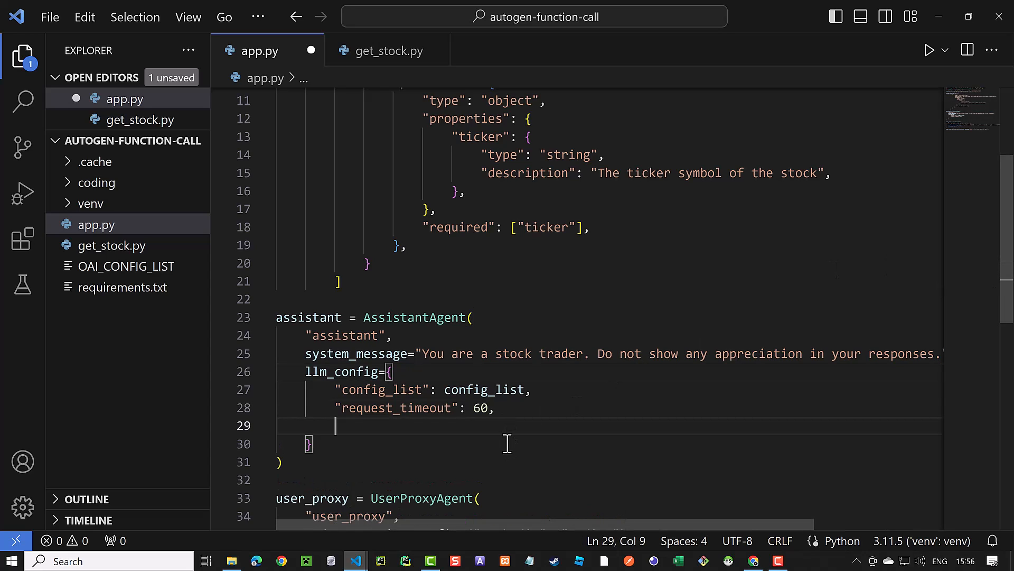
Add "functions": custom_function_list to the assistant's llm_config, scrolling to the user proxy.
type("\"functions\": custom_function_list")
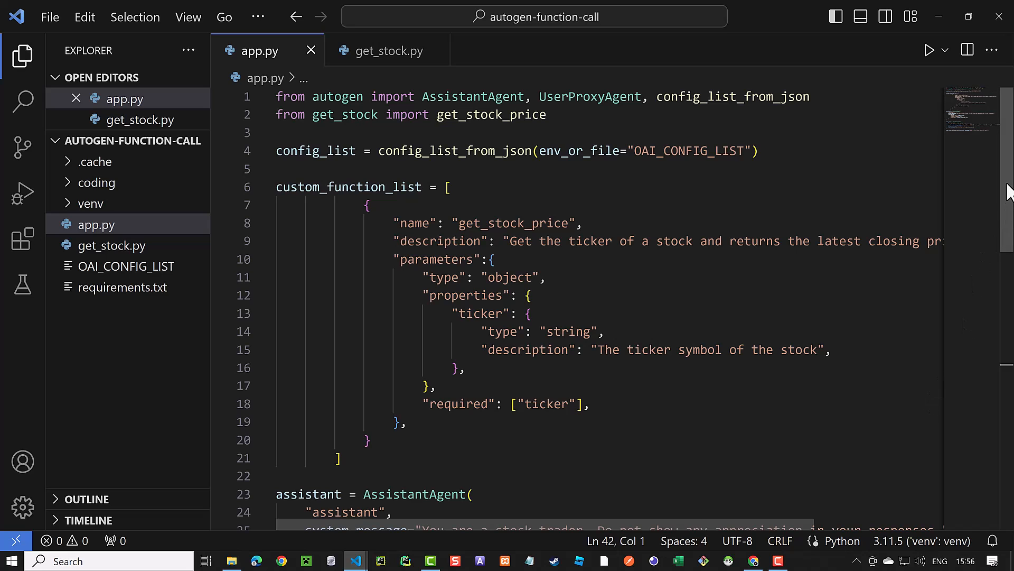
scroll("down", 3)
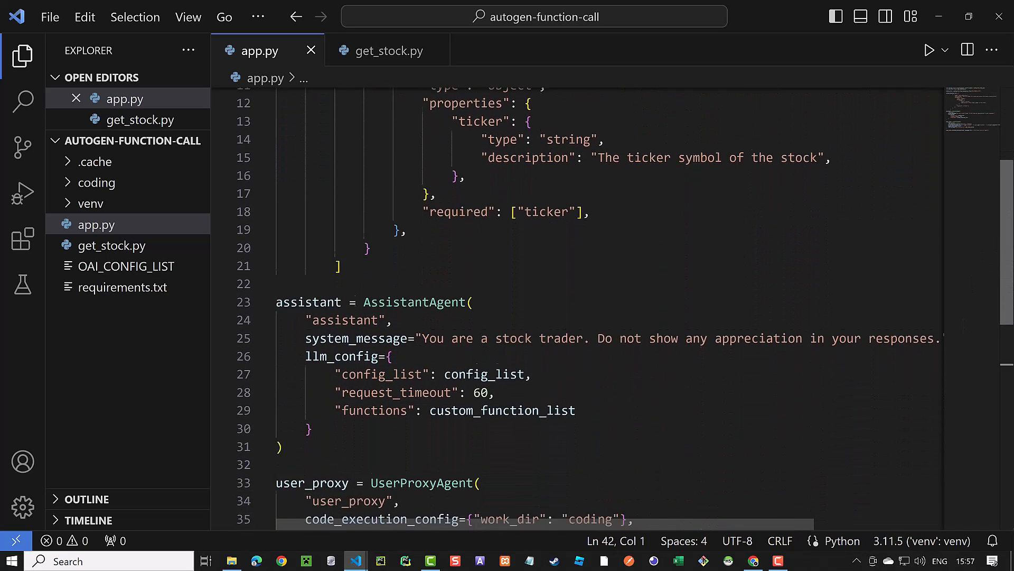
scroll("down", 3)
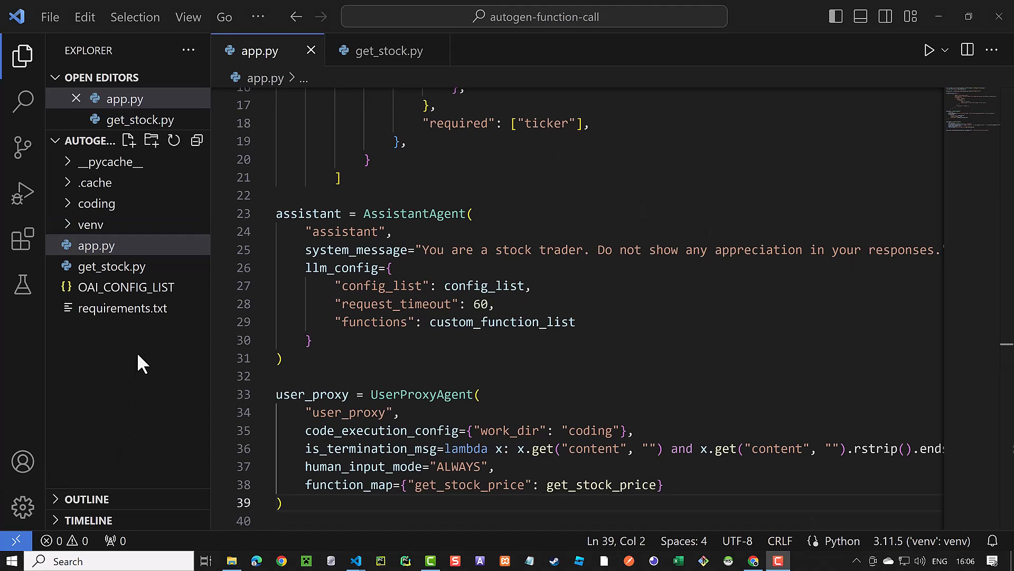
Delete the blank second line from OAI_CONFIG_LIST, save, and close the file.
left_click(126, 287)
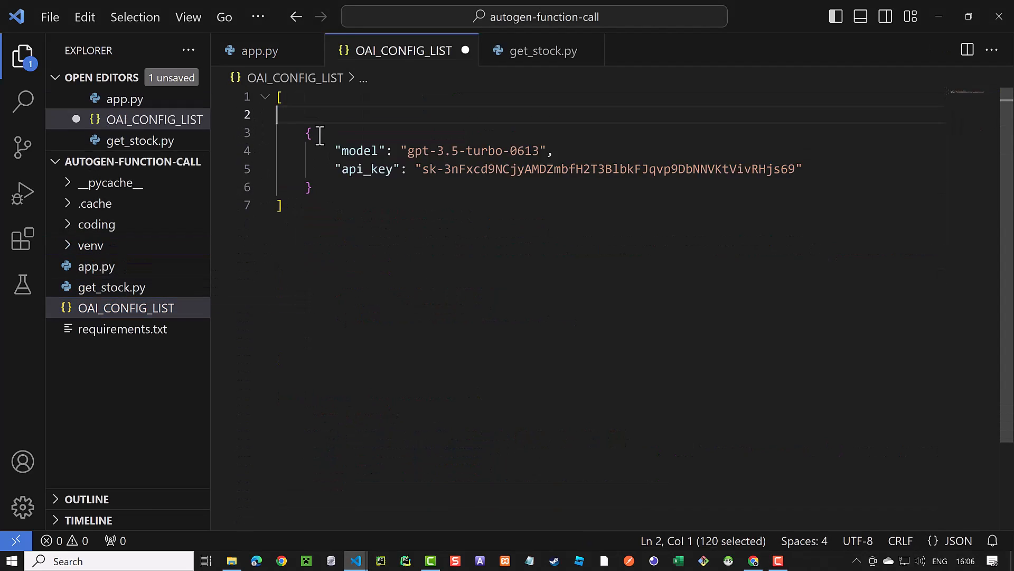
key("Backspace")
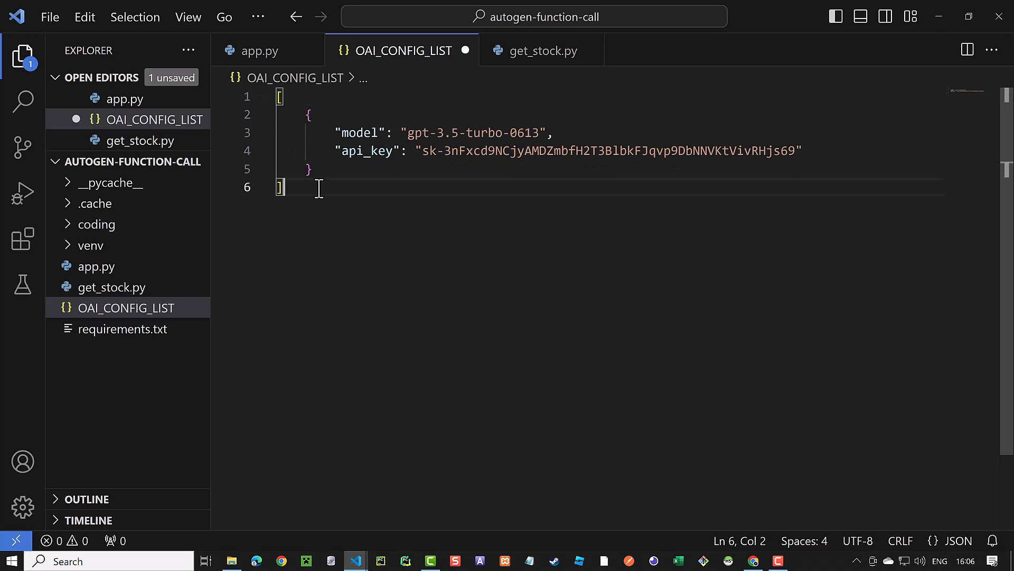
key("Ctrl+s")
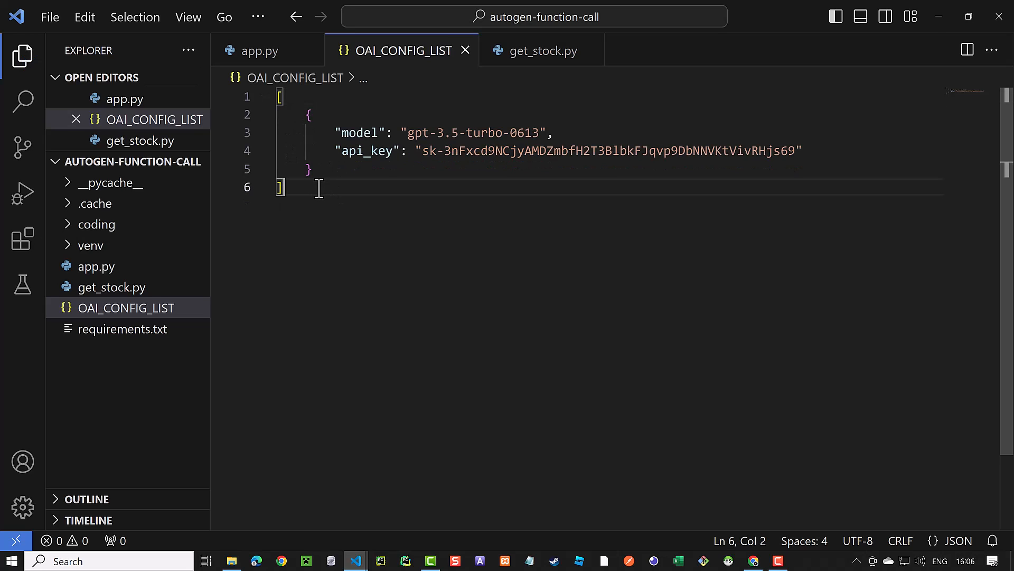
mouse_move(465, 51)
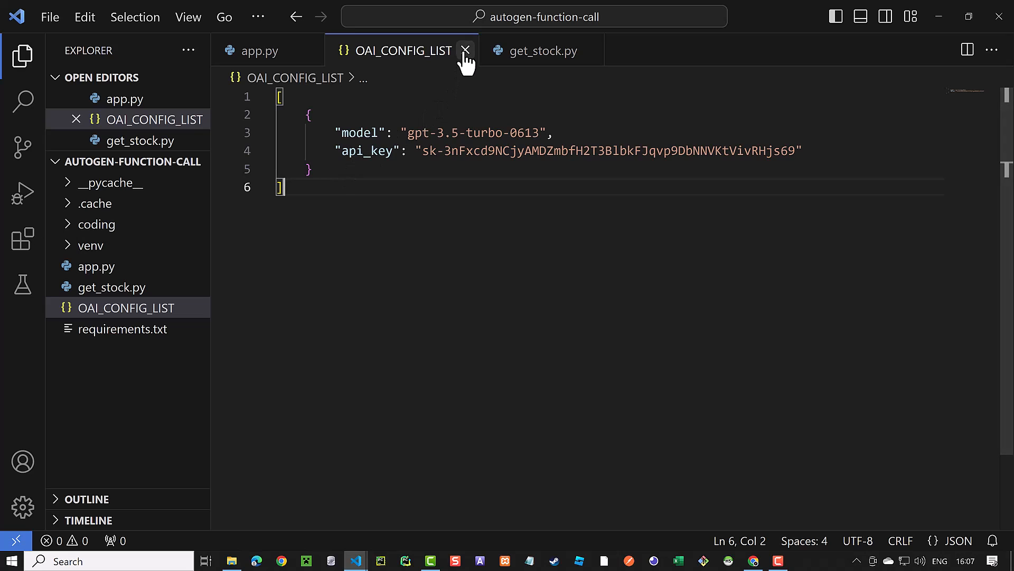
left_click(466, 51)
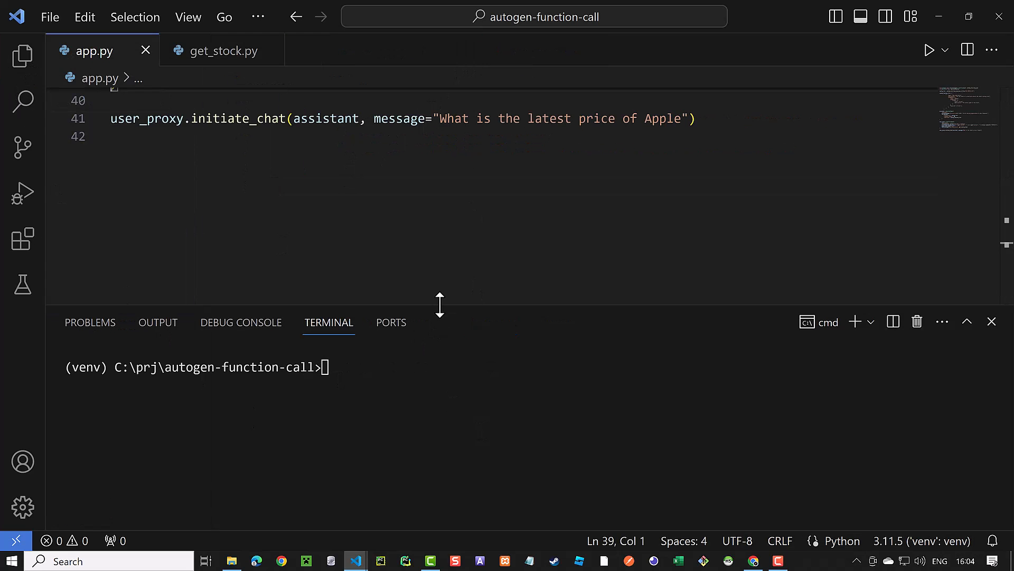
Run python app.py in an enlarged terminal to get AAPL's $176.65 close, then exit.
left_click_drag(439, 305, 439, 155)
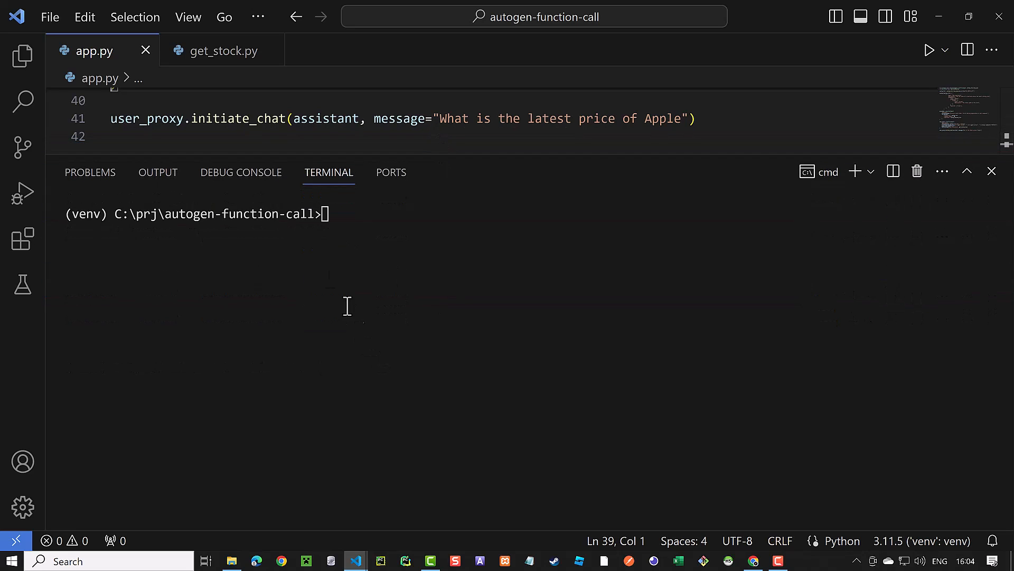
type("python app.py")
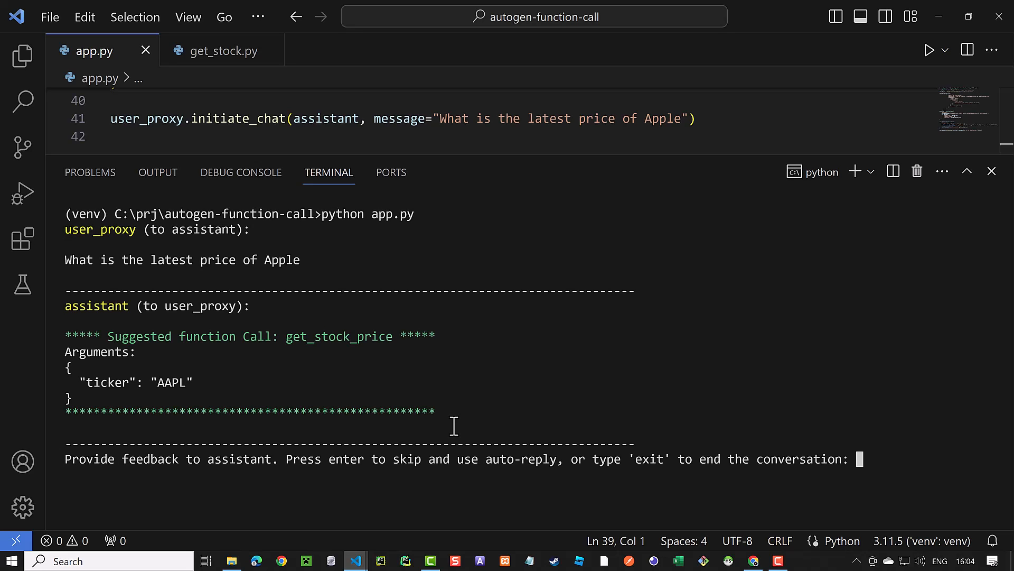
key("enter")
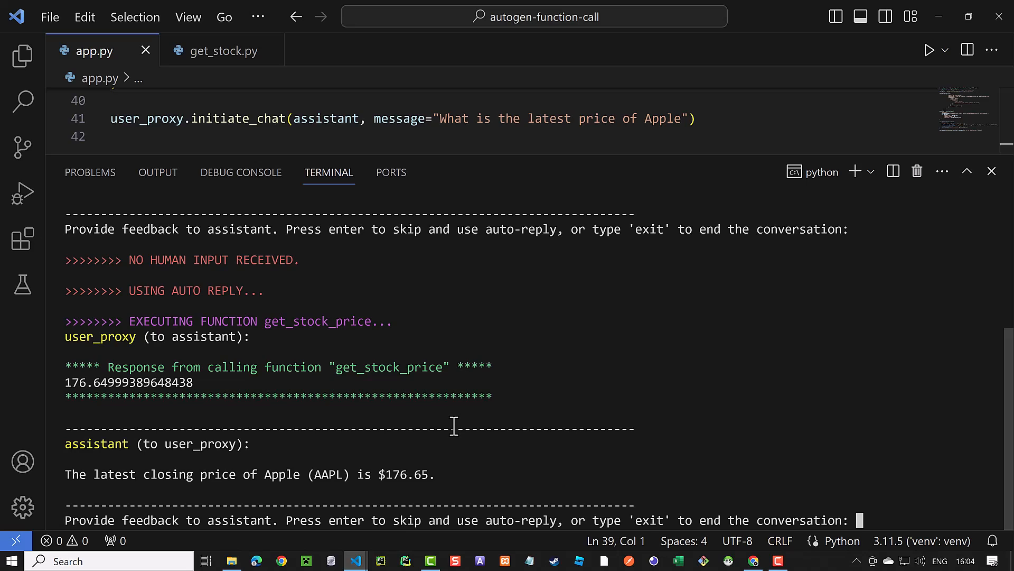
type("exit")
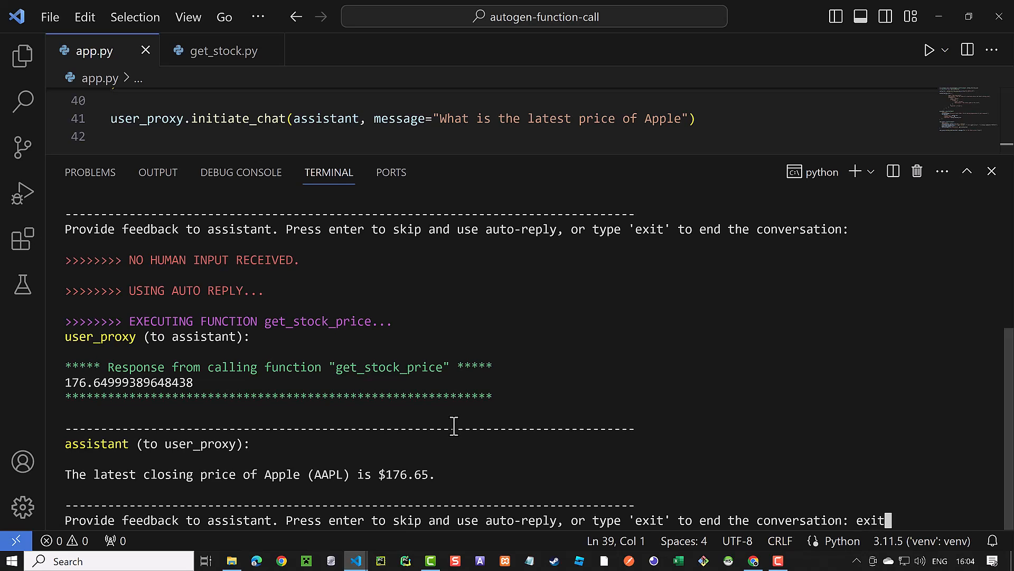
key("Enter")
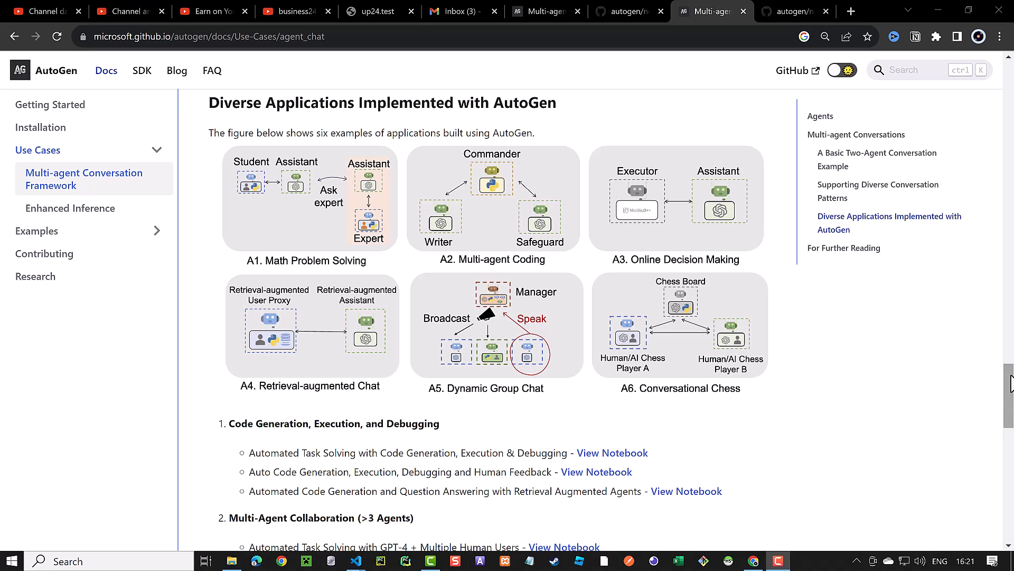
Scroll the AutoGen multi-agent page through the Tool Use examples and Further Reading papers.
scroll("down", 3)
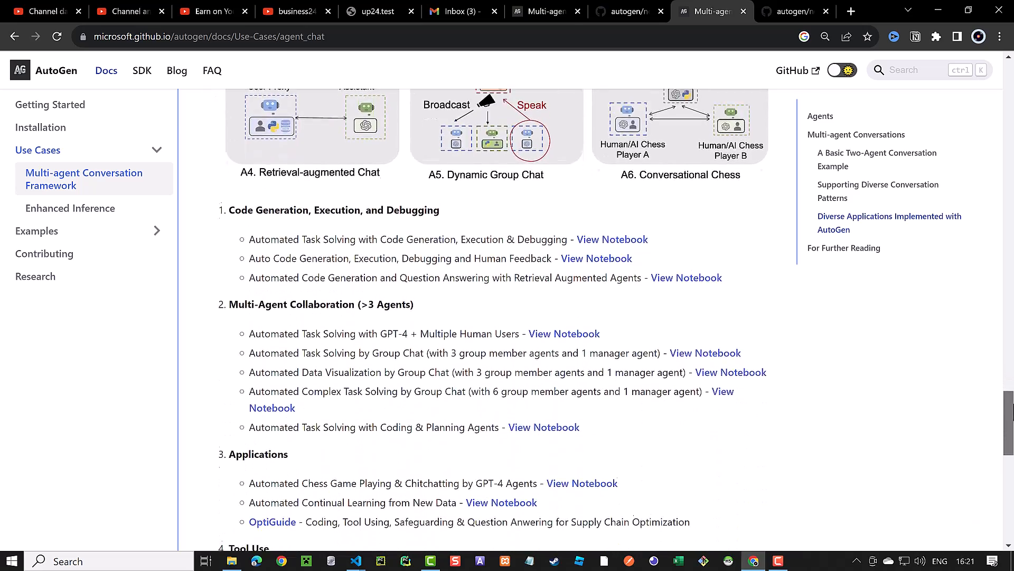
scroll("down", 3)
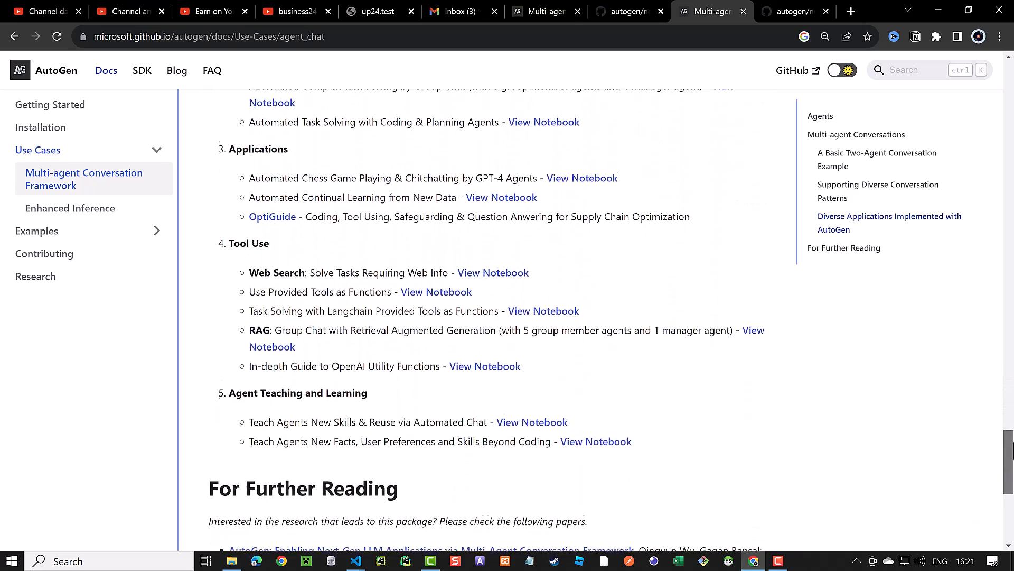
scroll("down", 3)
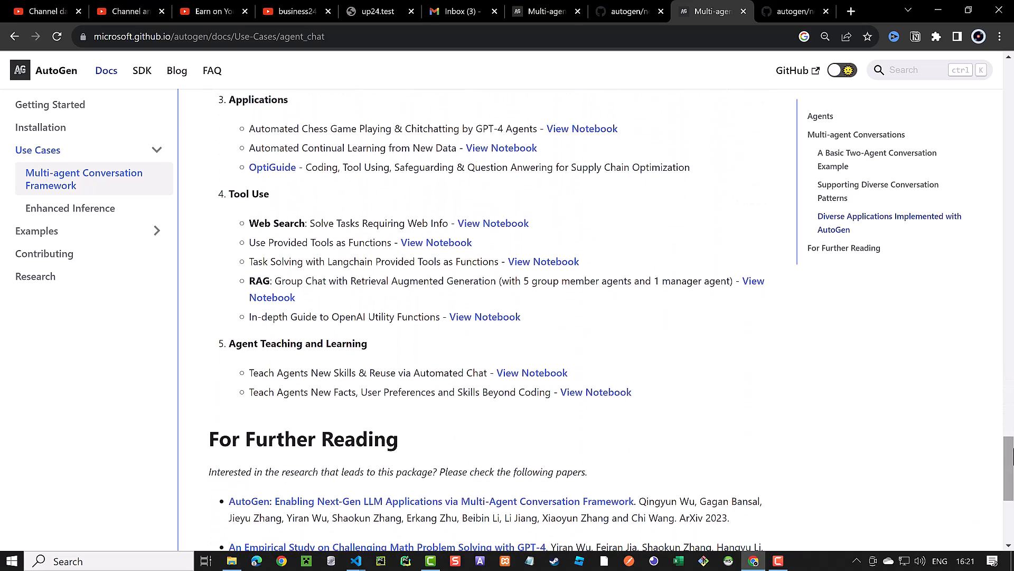